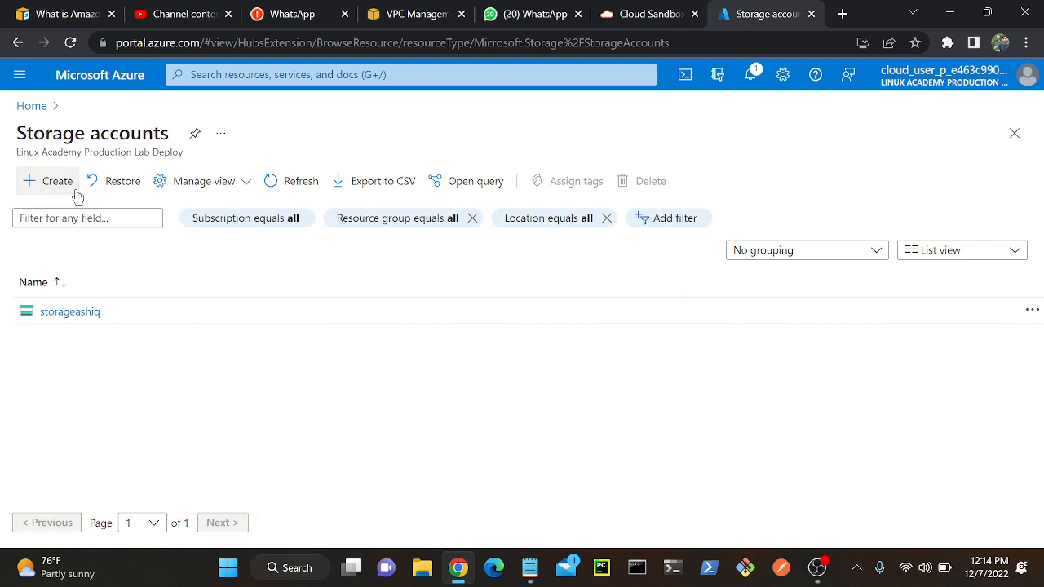
Start a new storage account and enter banglorenew as its name
click(47, 180)
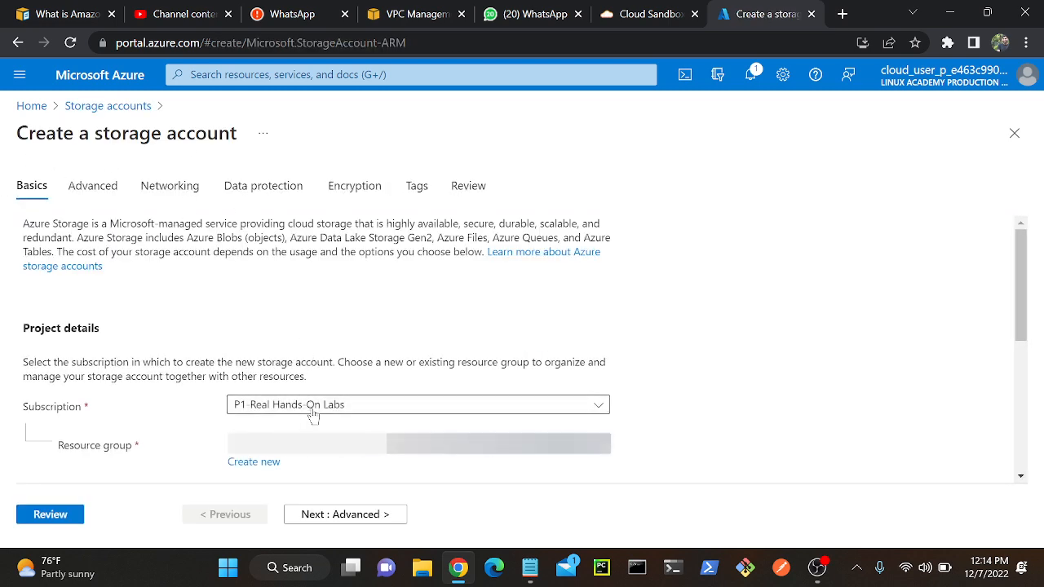
scroll(down, 3)
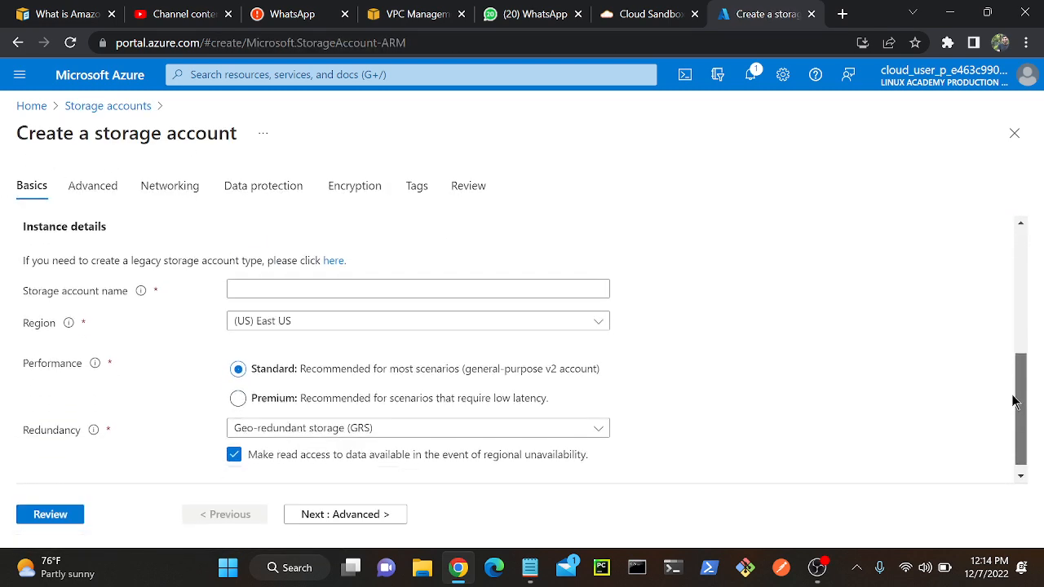
click(417, 280)
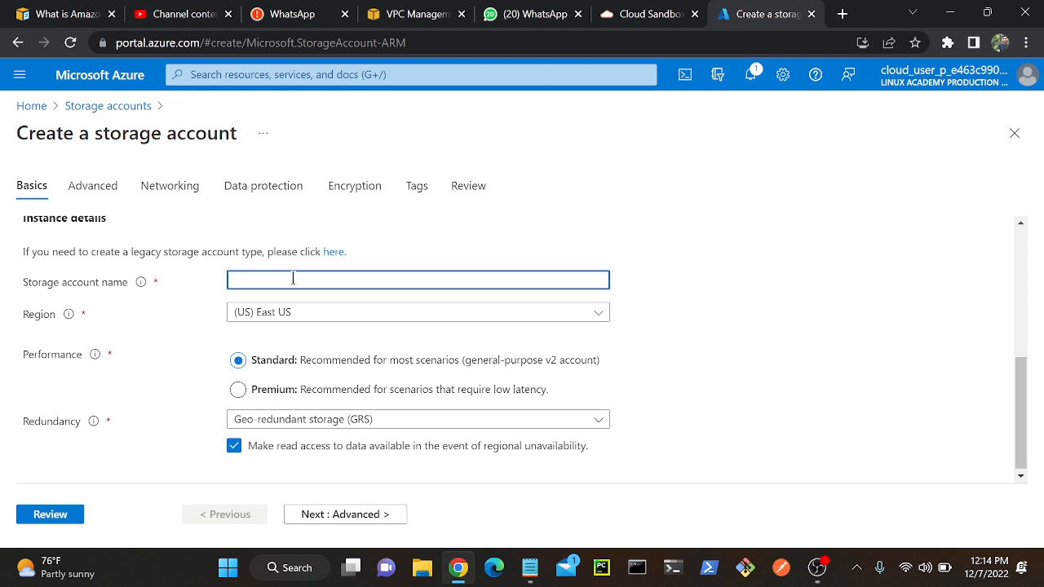
text(newstorag)
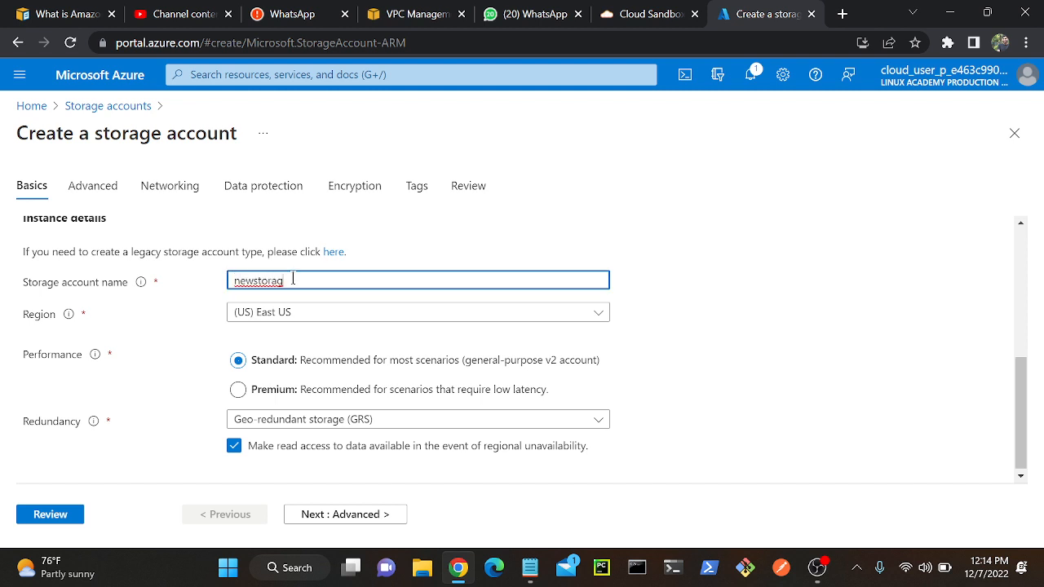
text(1234)
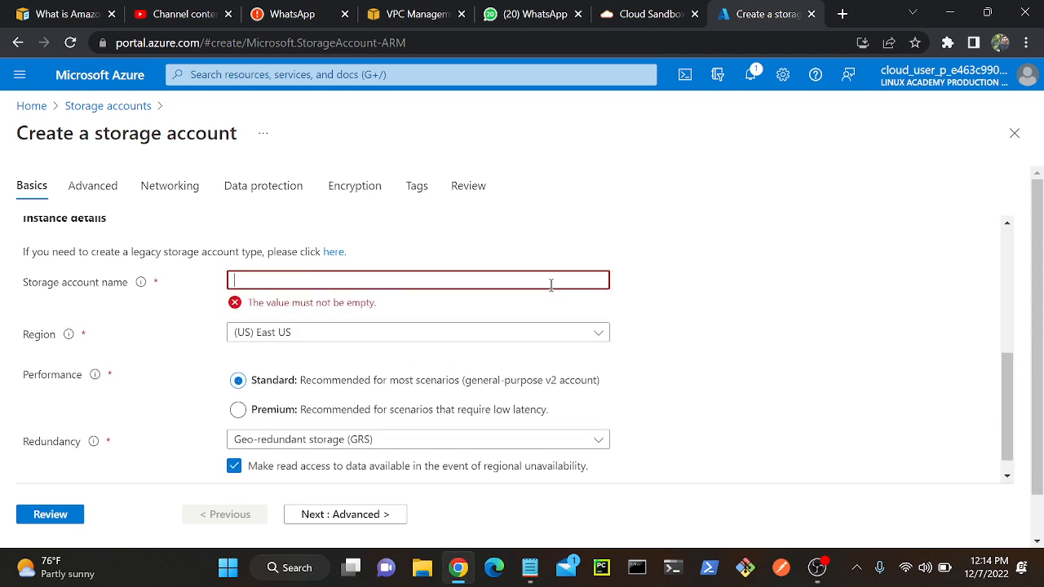
text(banglore)
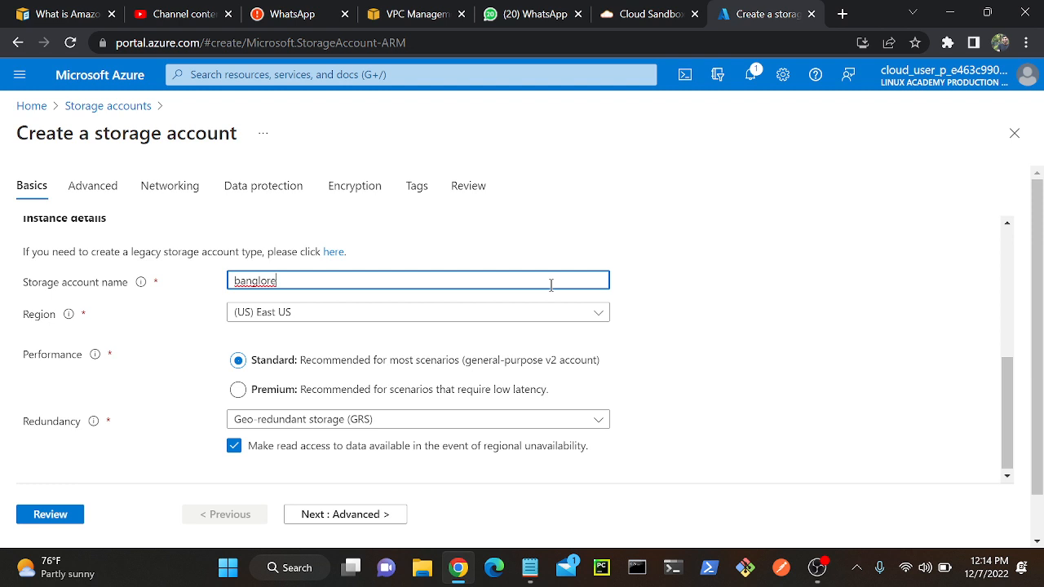
text(new)
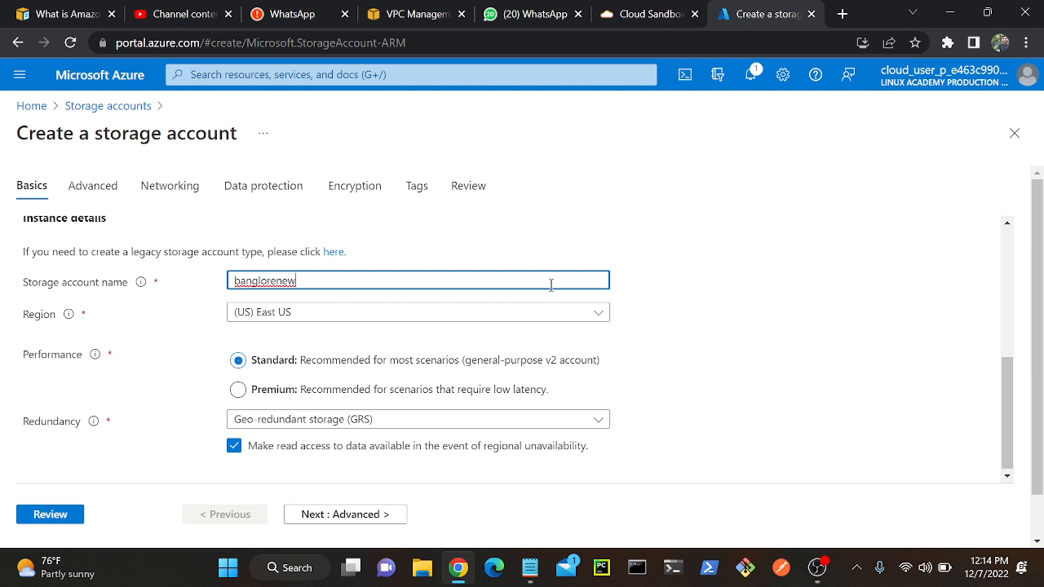
mouse_move(969, 320)
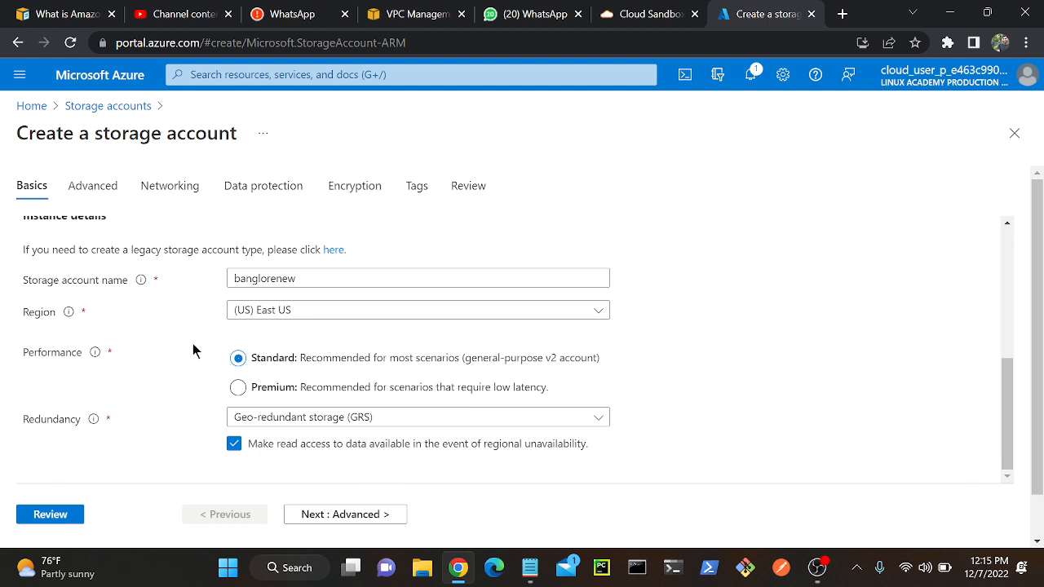
Review the banglorenew account settings and submit it for creation
click(49, 513)
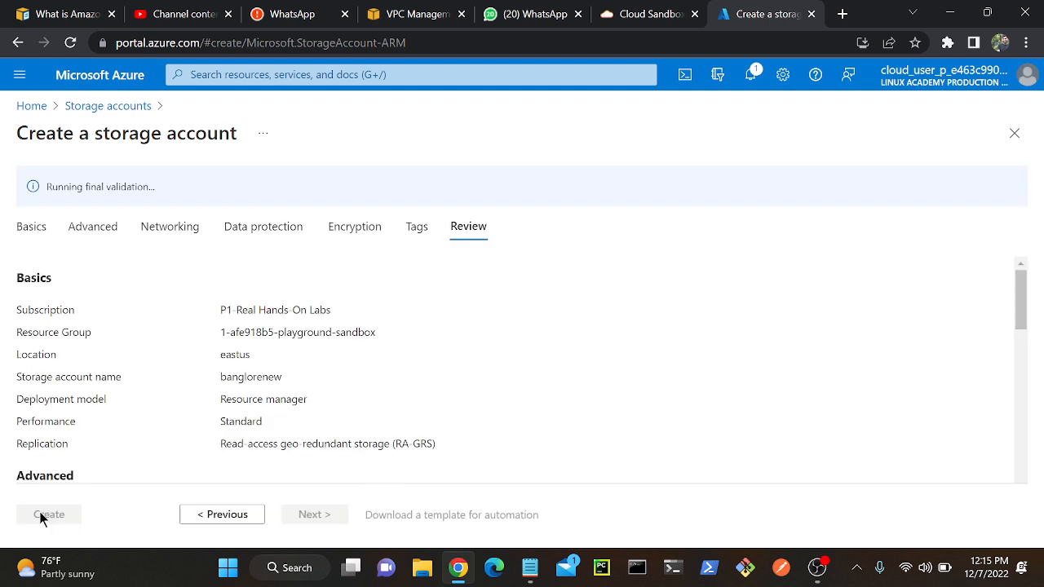
mouse_move(26, 507)
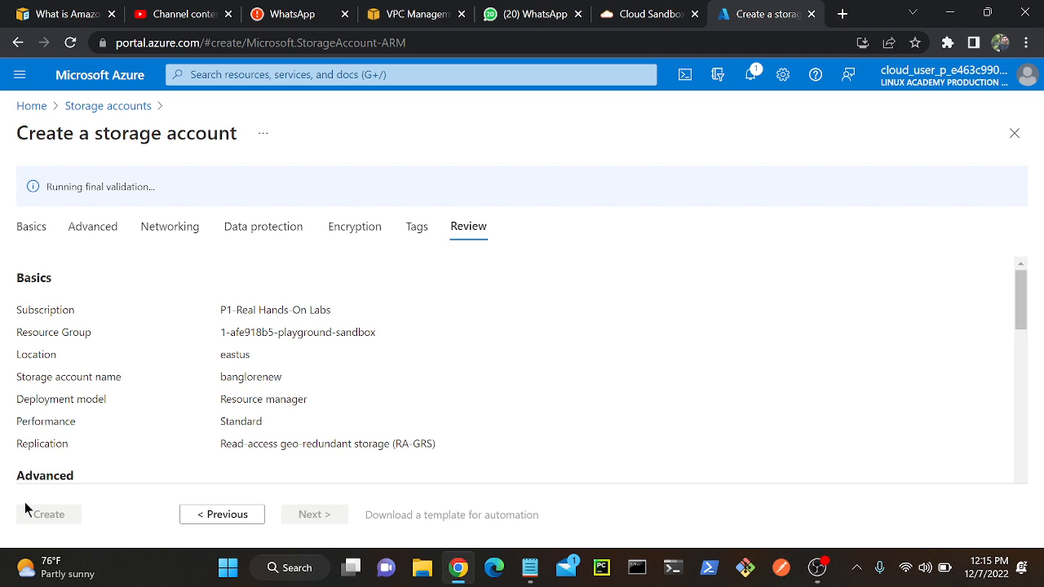
mouse_move(79, 509)
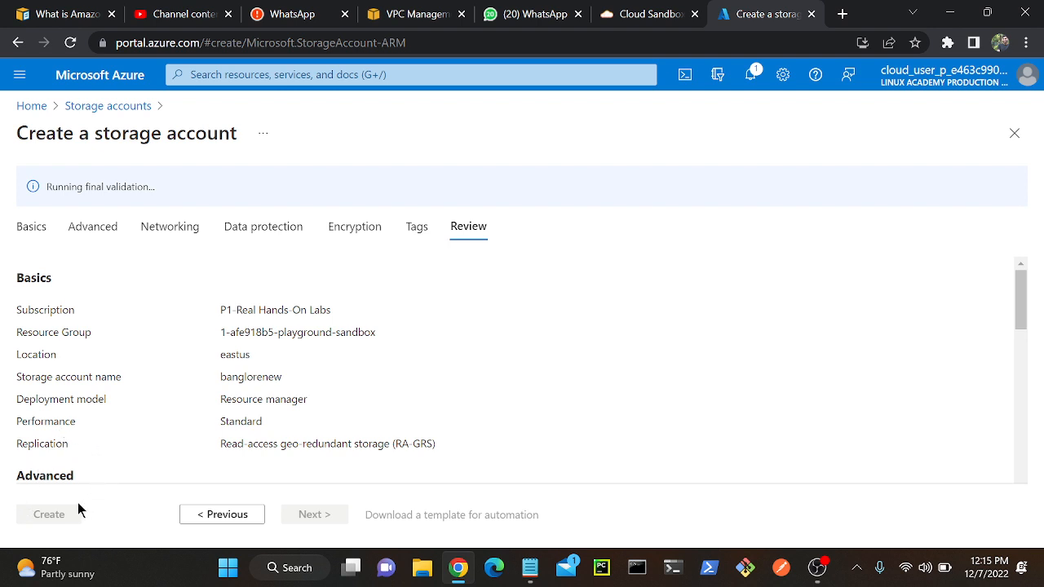
mouse_move(60, 206)
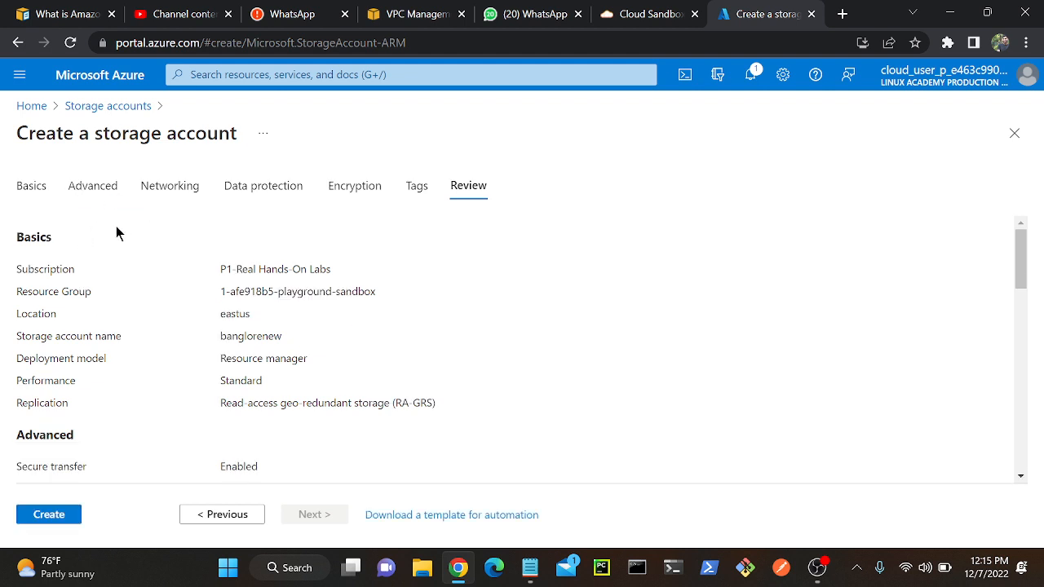
click(48, 514)
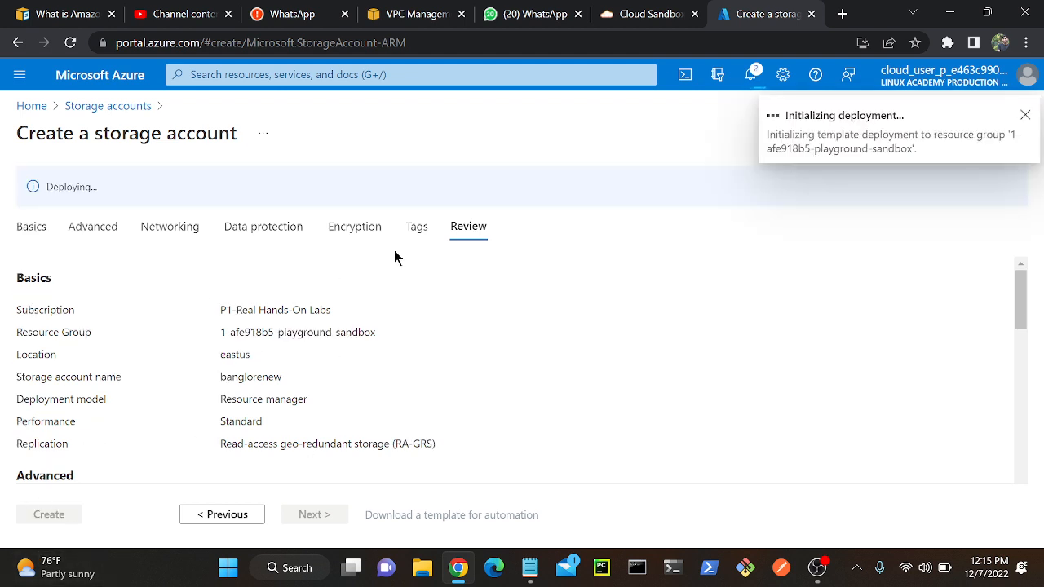
mouse_move(114, 236)
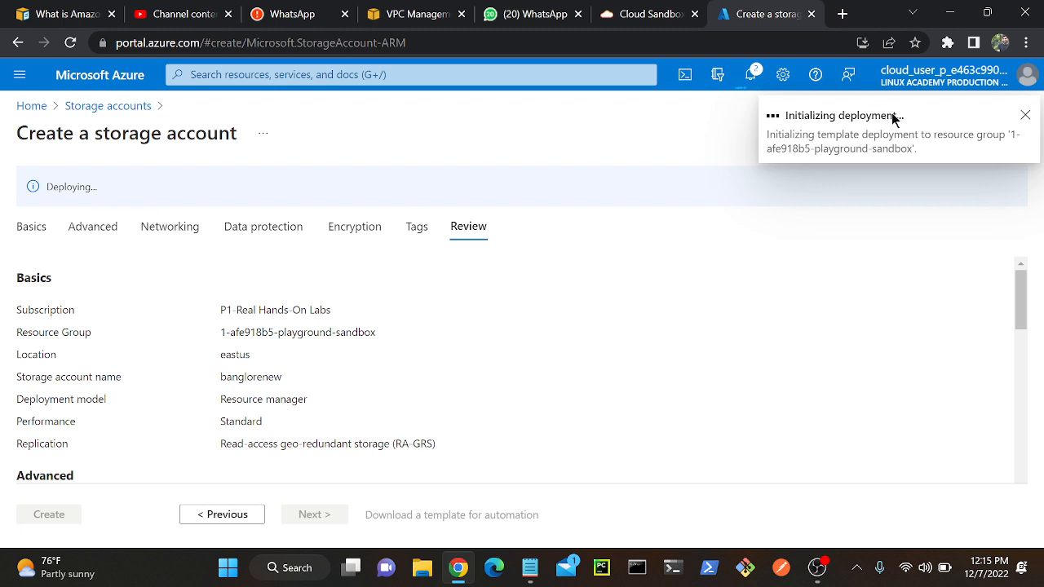
click(1025, 114)
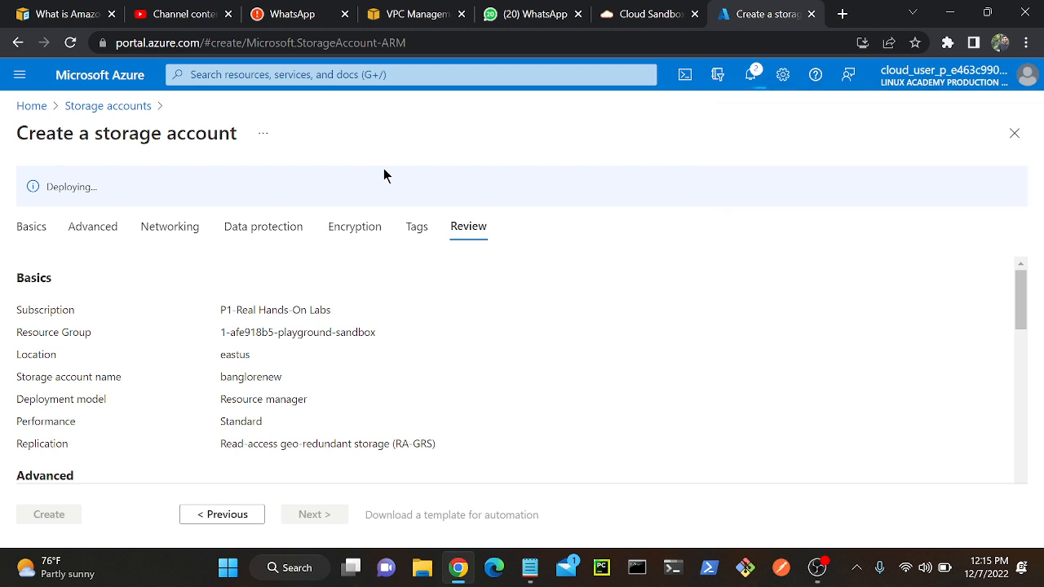
click(48, 513)
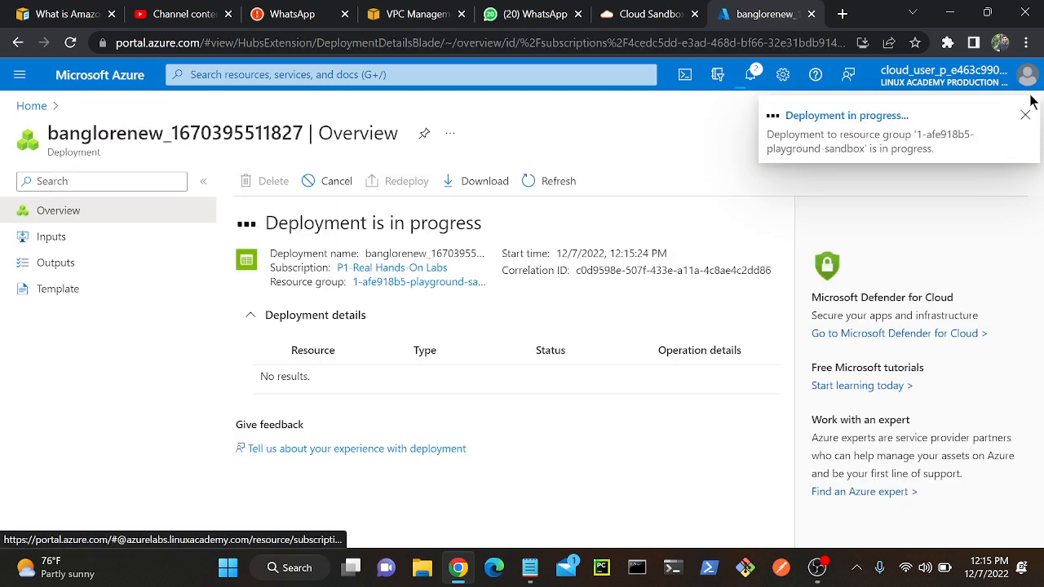
Dismiss the deployment notice and refresh the status until it completes
click(1025, 114)
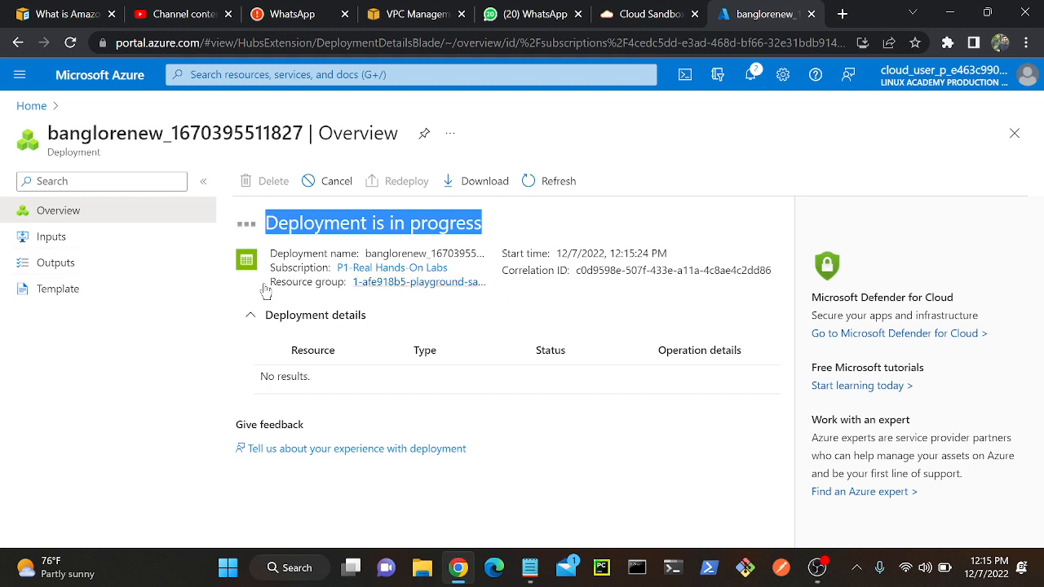
mouse_move(617, 215)
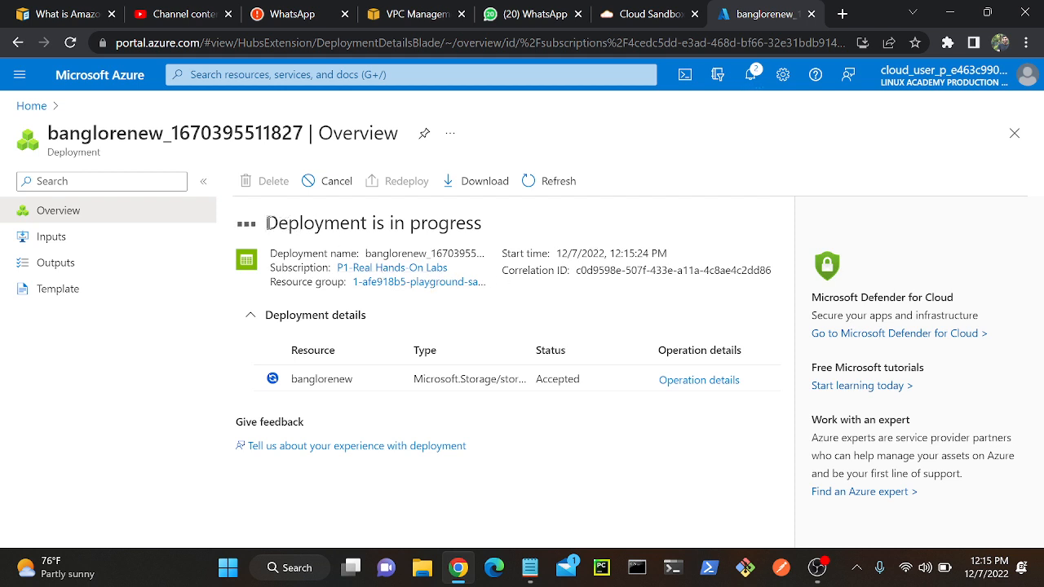
mouse_move(594, 217)
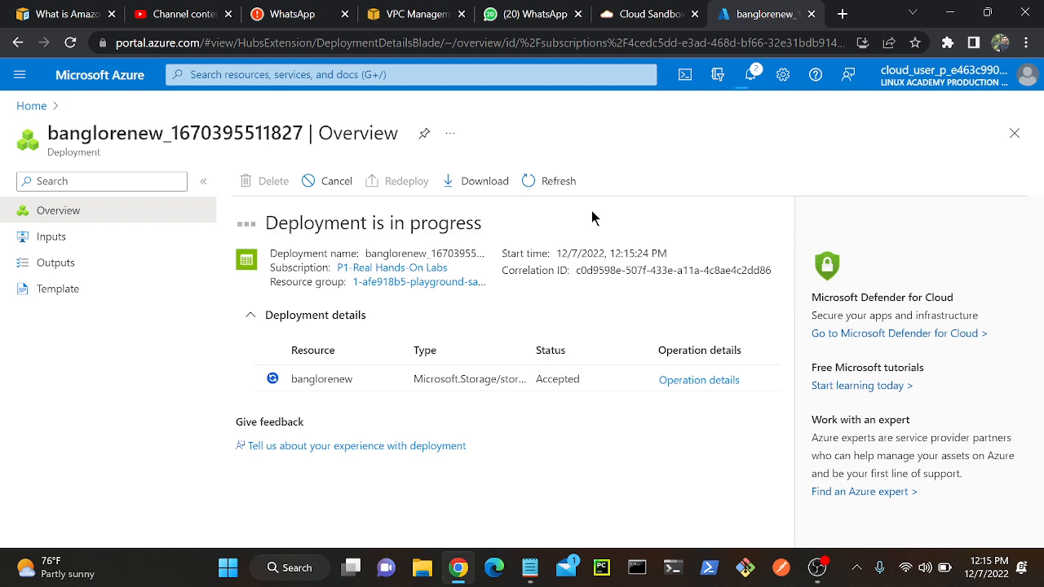
mouse_move(581, 217)
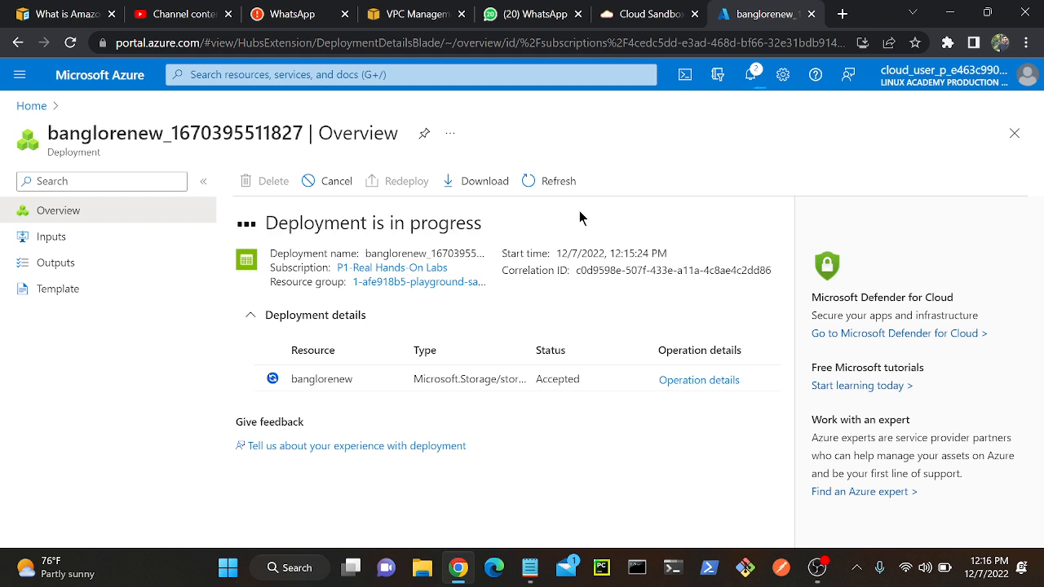
mouse_move(538, 180)
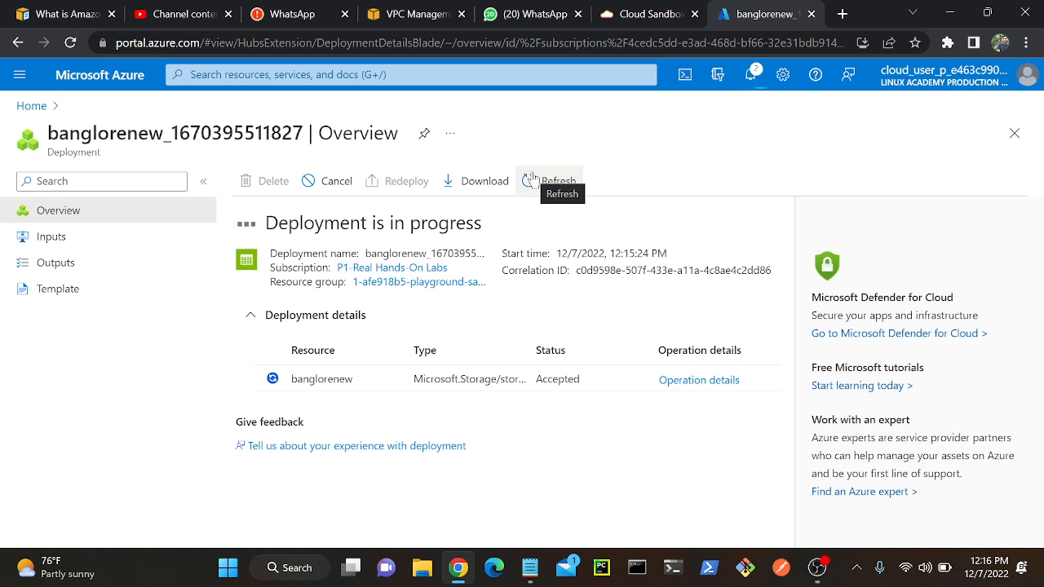
click(549, 180)
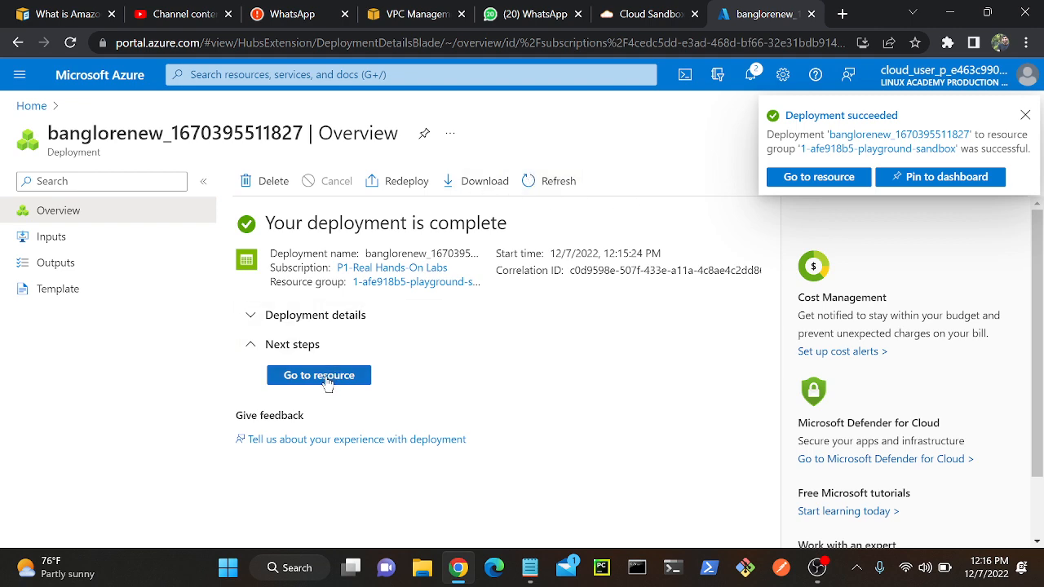
Open the banglorenew storage account and scroll its menu to Settings
click(319, 375)
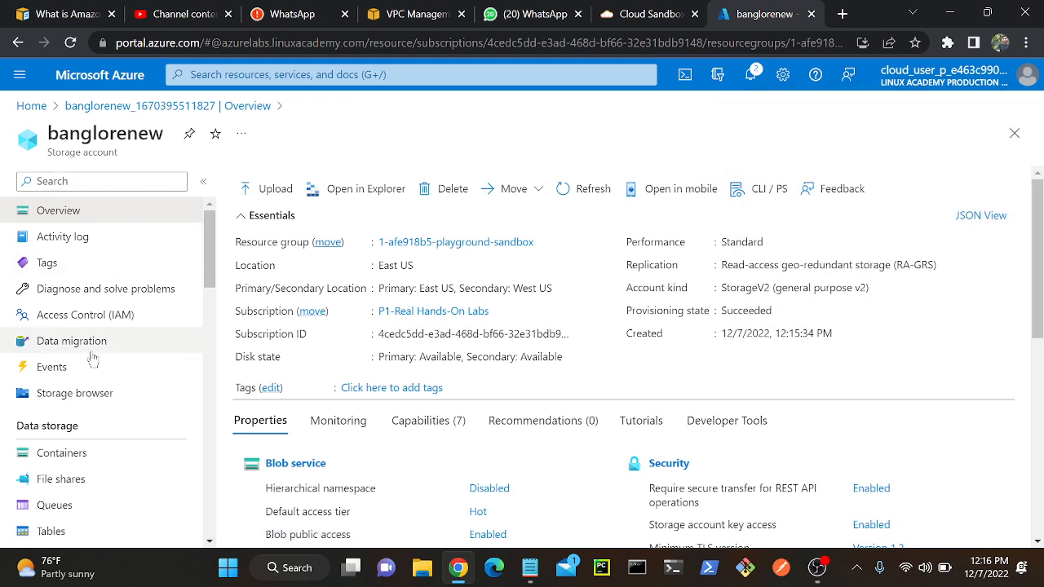
mouse_move(81, 303)
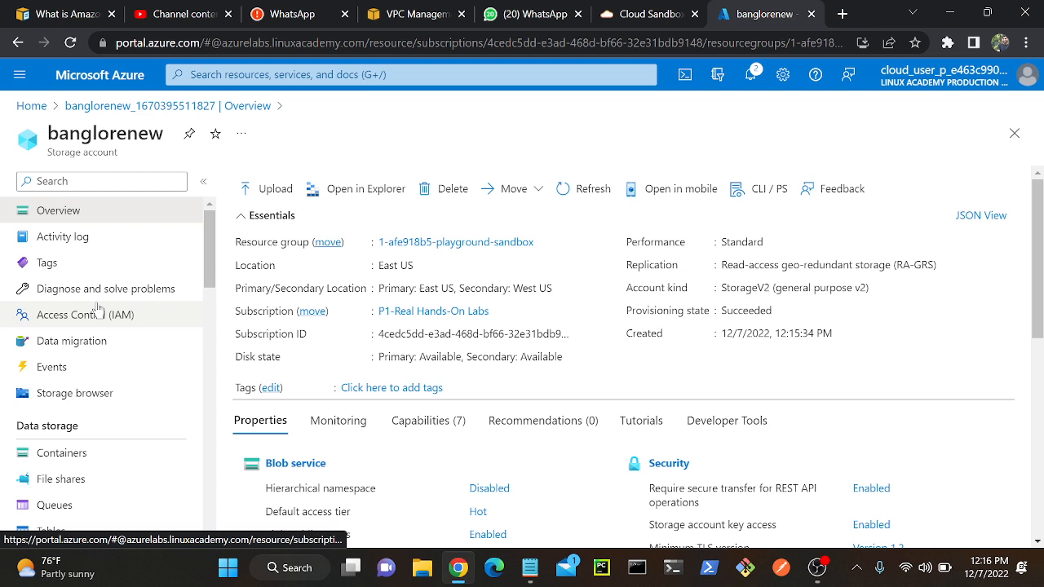
scroll(down, 3)
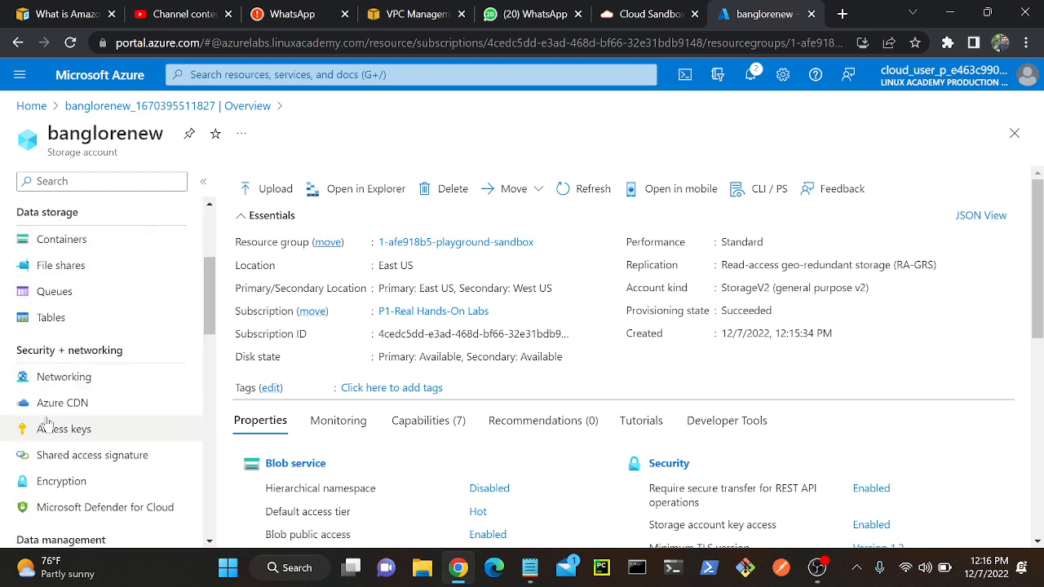
scroll(down, 3)
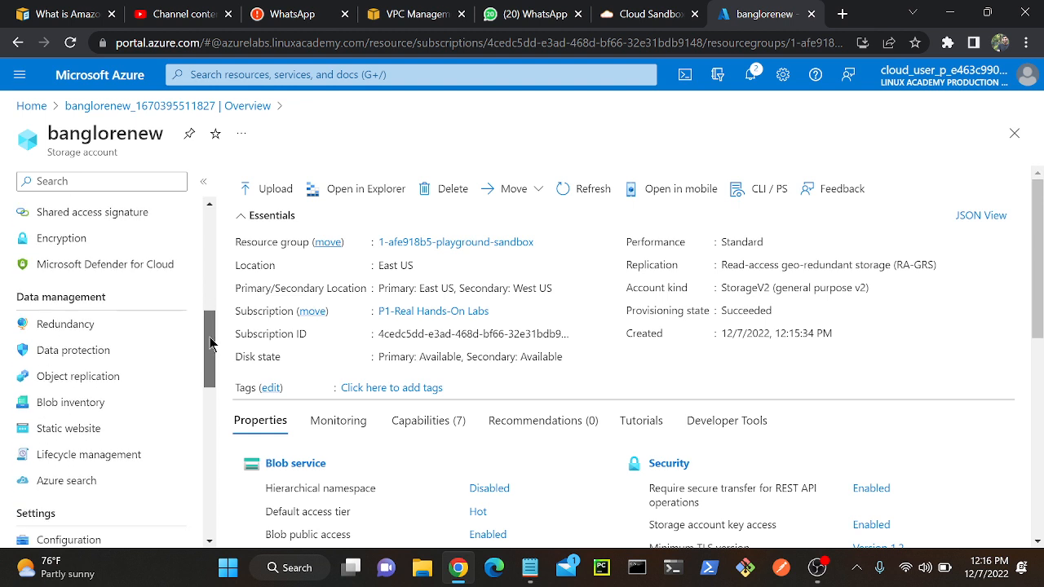
scroll(down, 3)
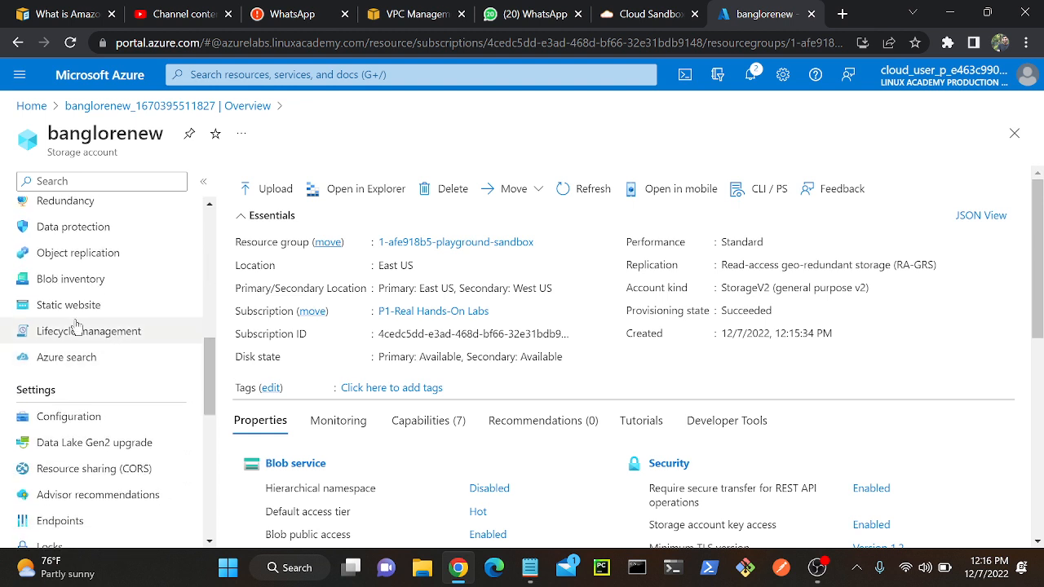
mouse_move(76, 336)
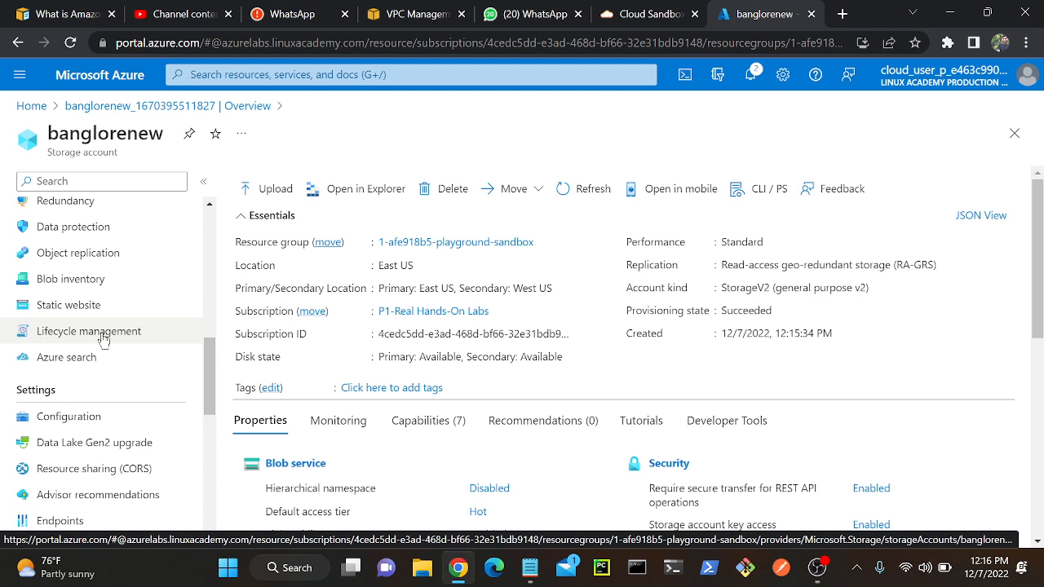
mouse_move(141, 326)
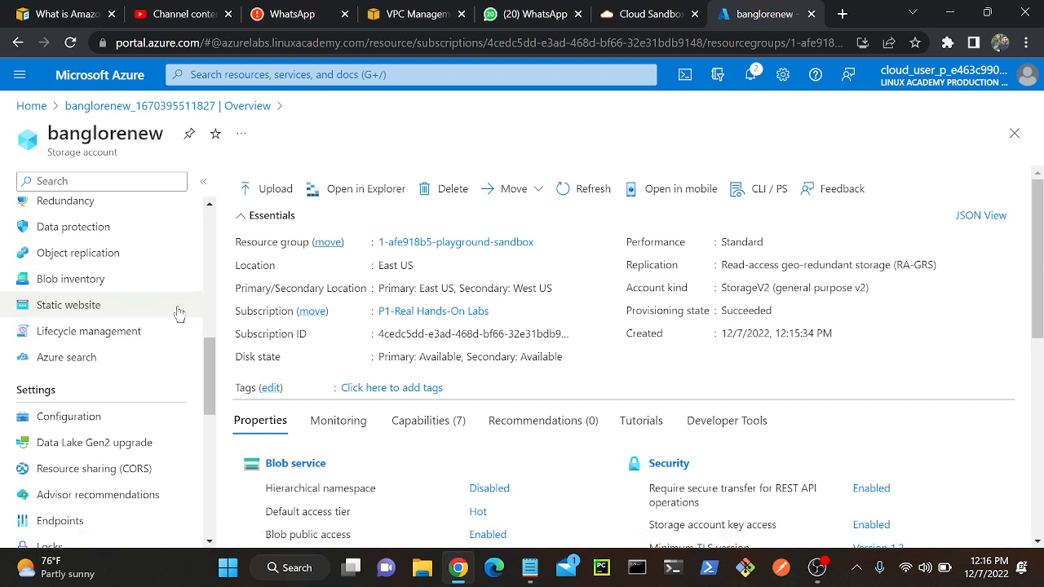
scroll(down, 3)
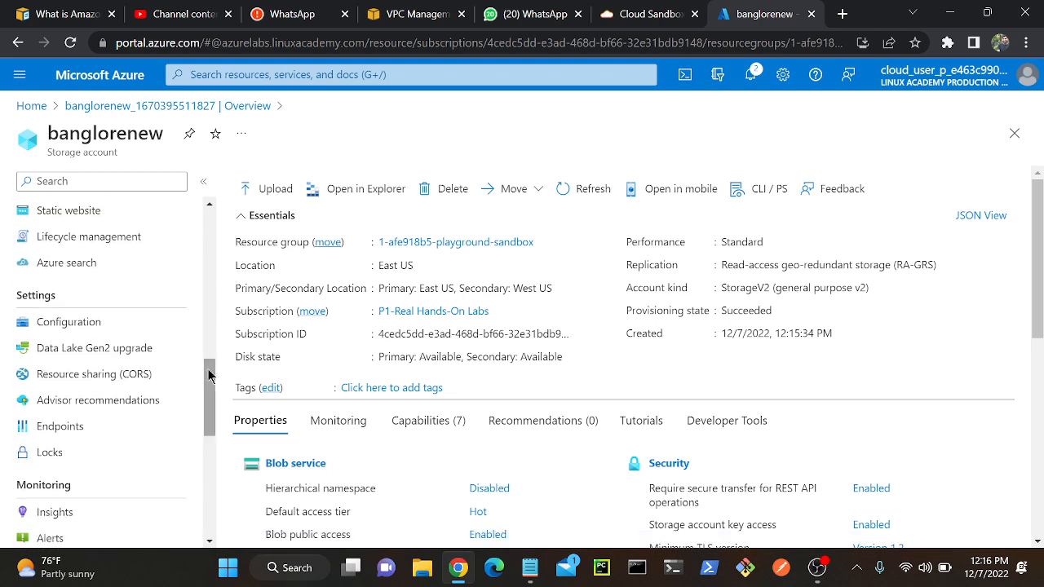
mouse_move(68, 321)
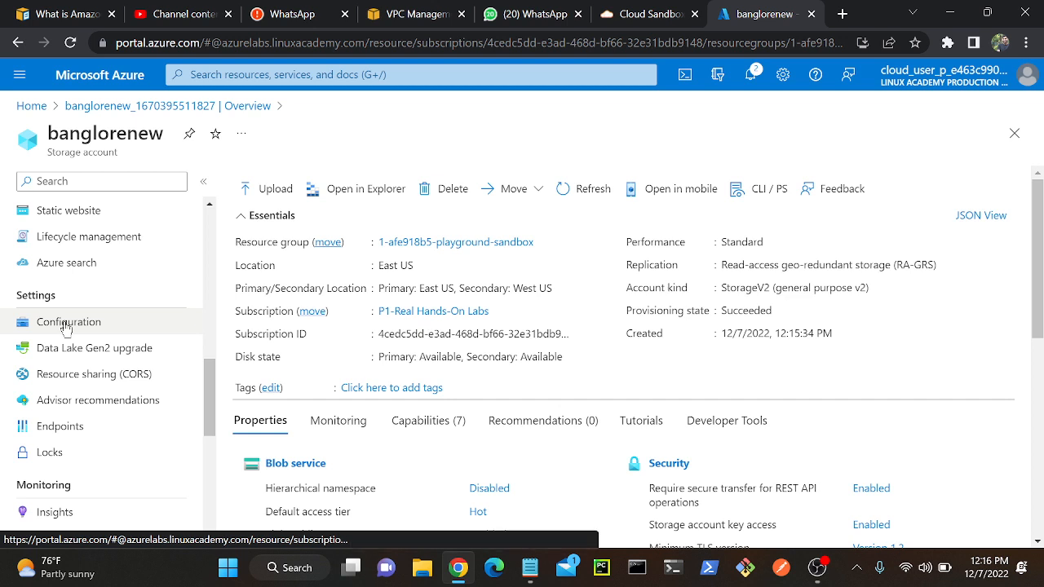
Open Configuration, try Cool for blob access tier, then discard to keep Hot
click(69, 321)
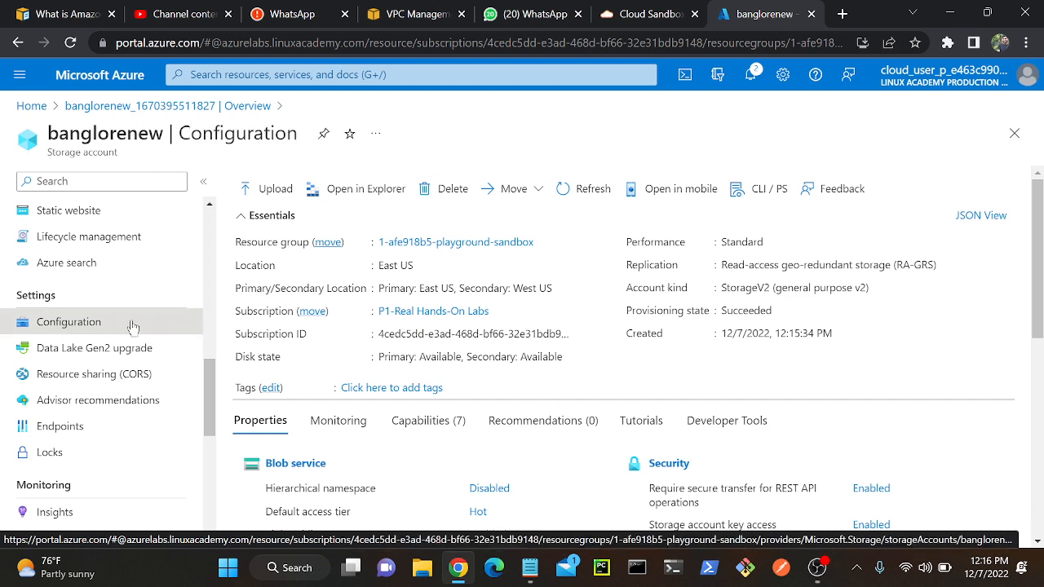
click(69, 321)
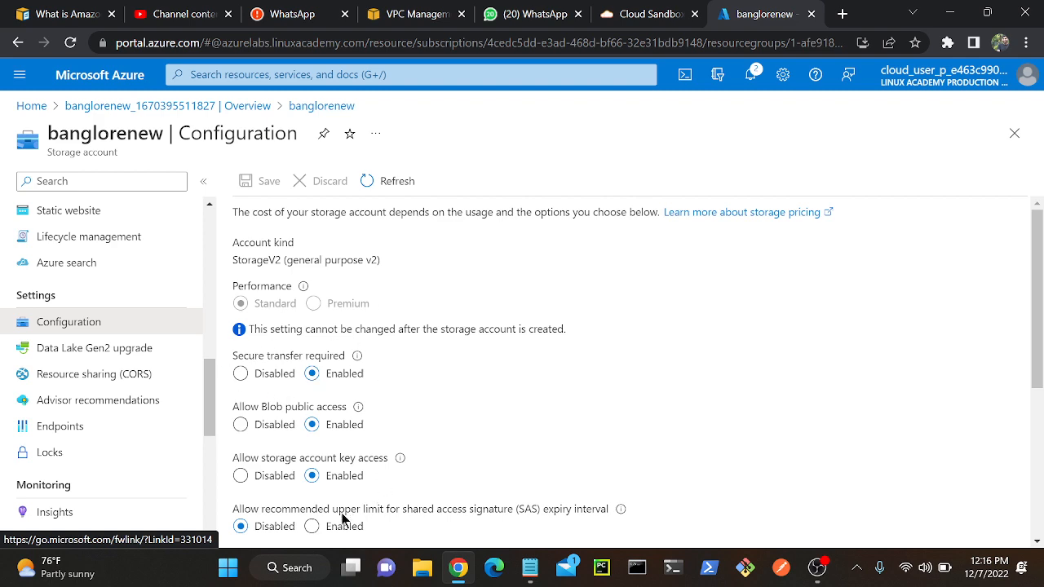
scroll(down, 3)
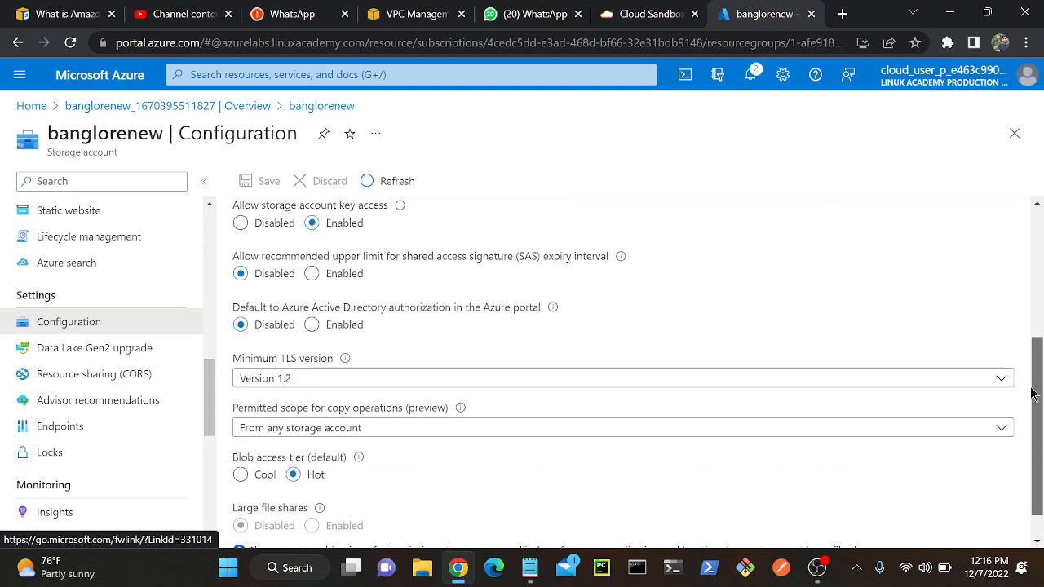
scroll(down, 3)
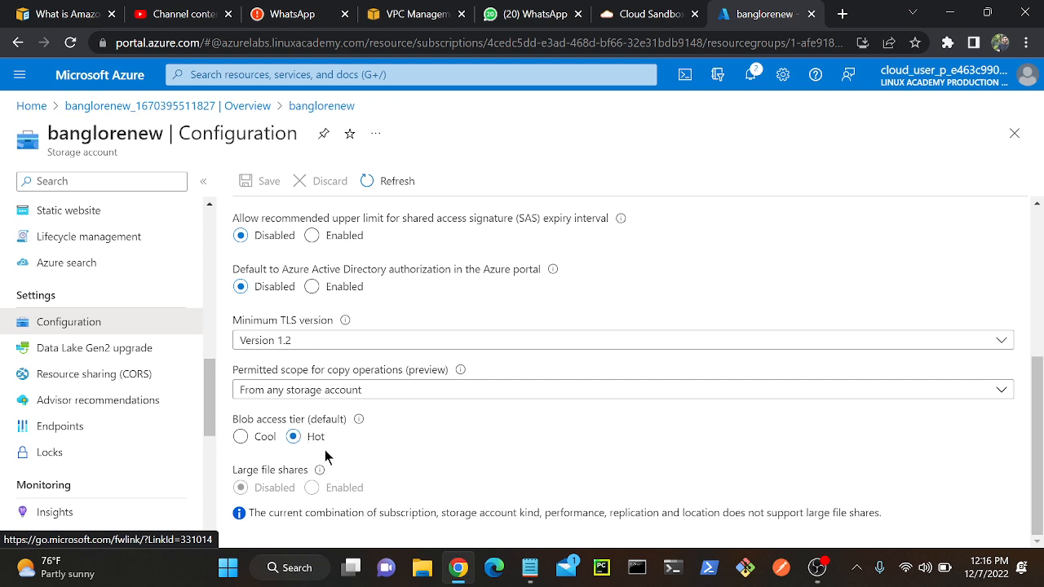
mouse_move(440, 294)
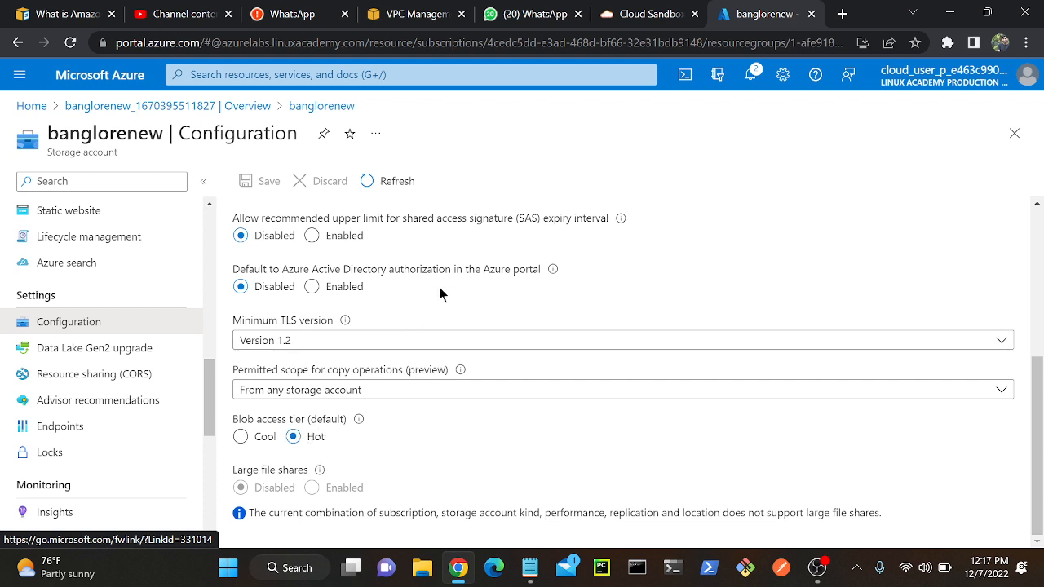
mouse_move(316, 463)
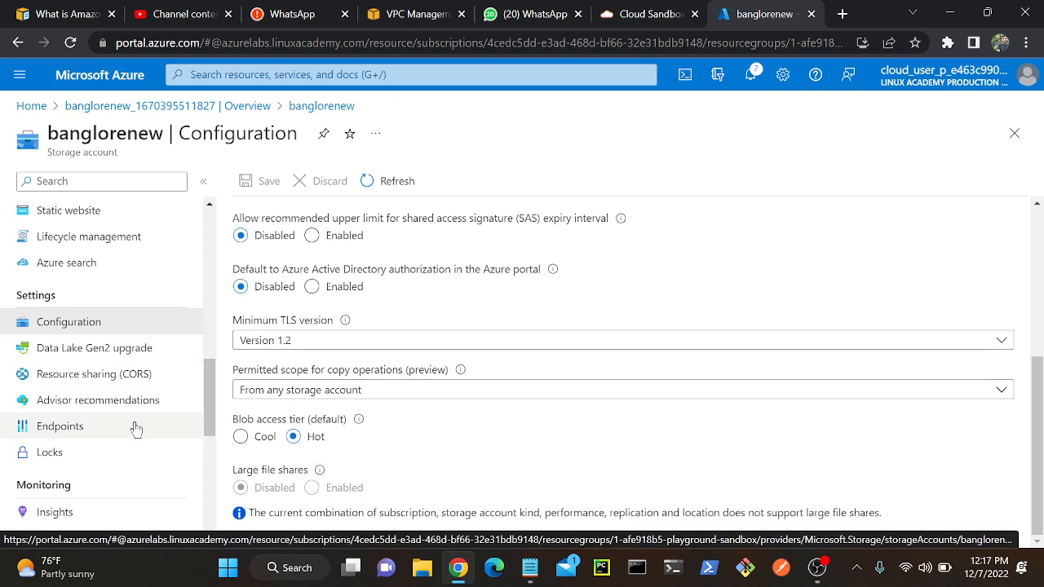
mouse_move(319, 470)
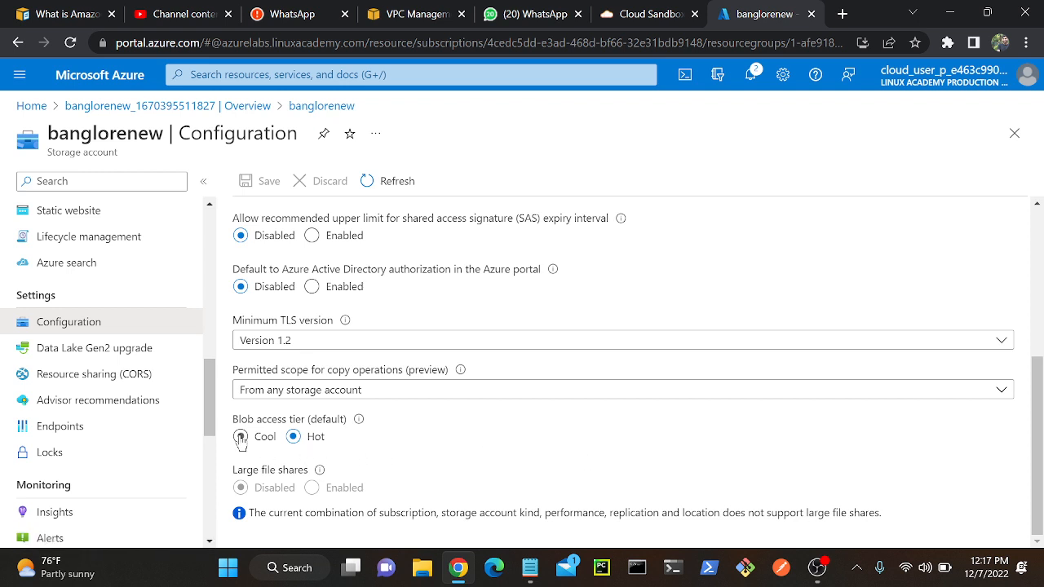
click(240, 436)
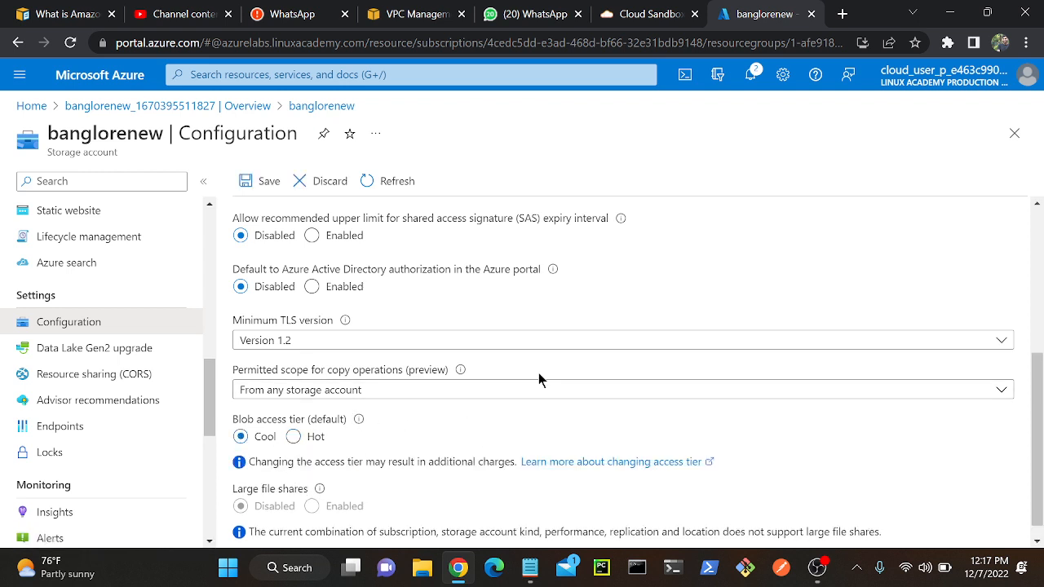
mouse_move(590, 395)
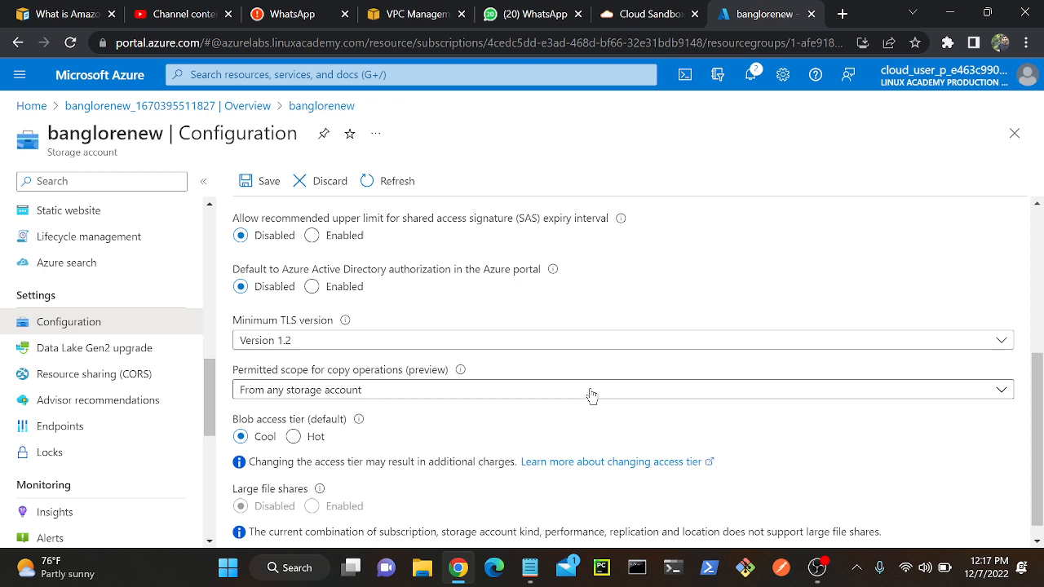
mouse_move(369, 463)
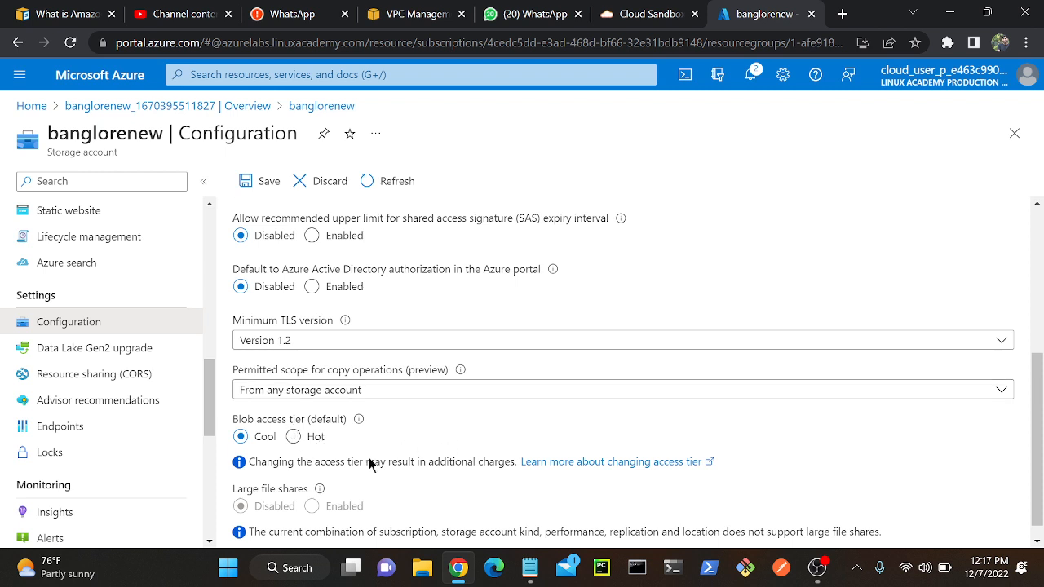
click(293, 436)
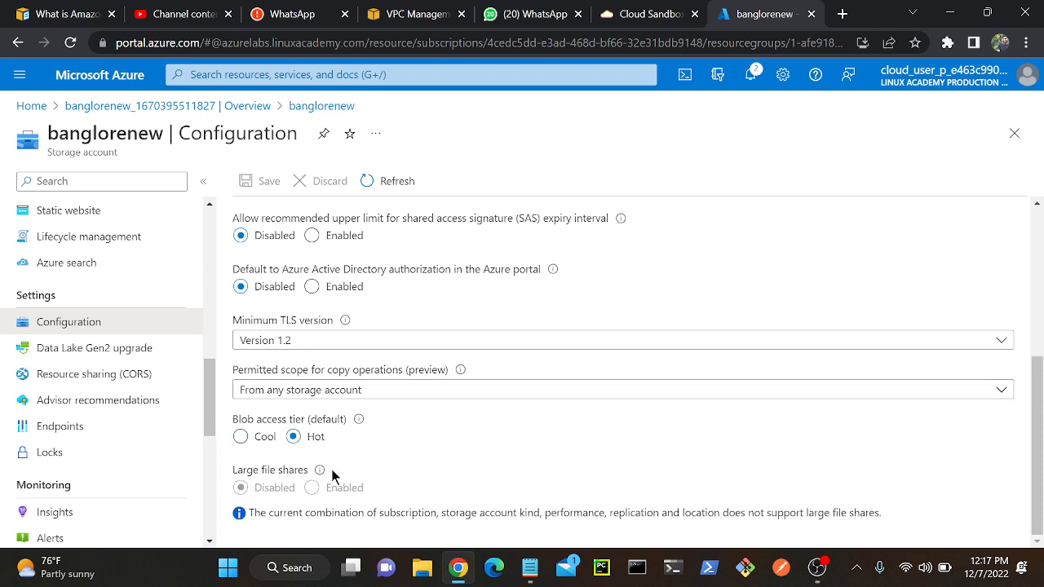
mouse_move(384, 440)
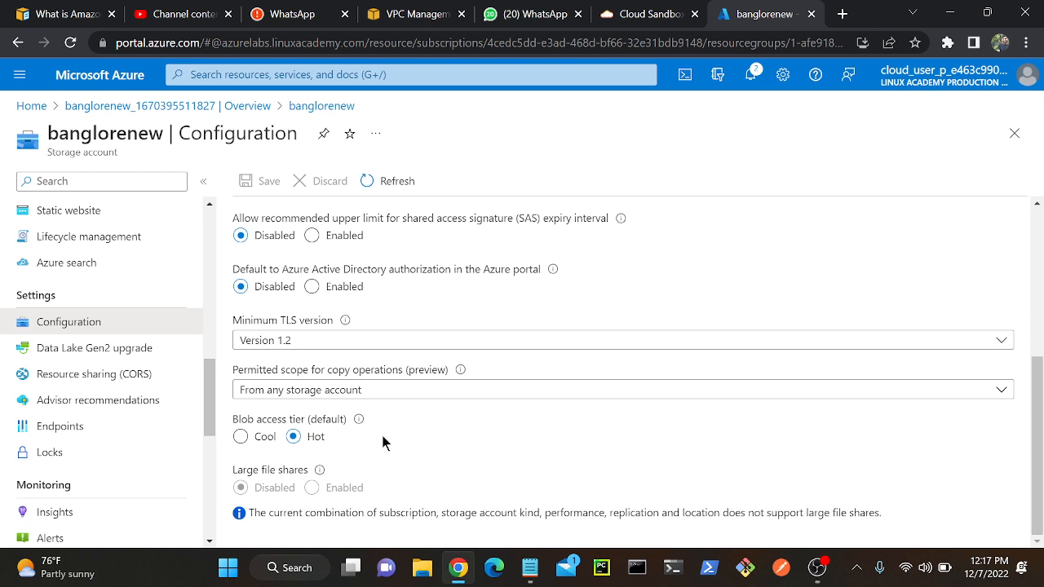
mouse_move(375, 443)
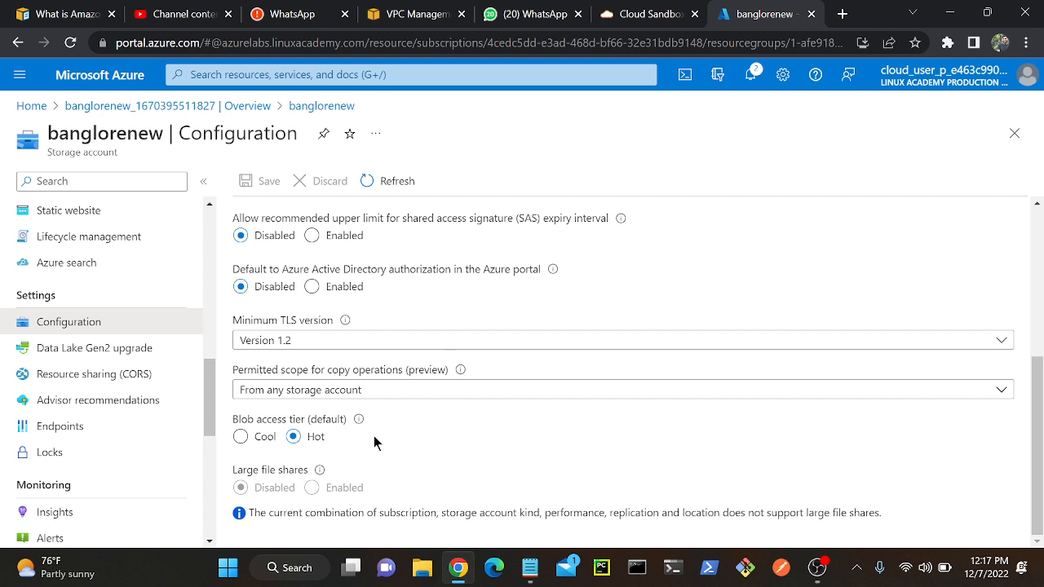
mouse_move(376, 443)
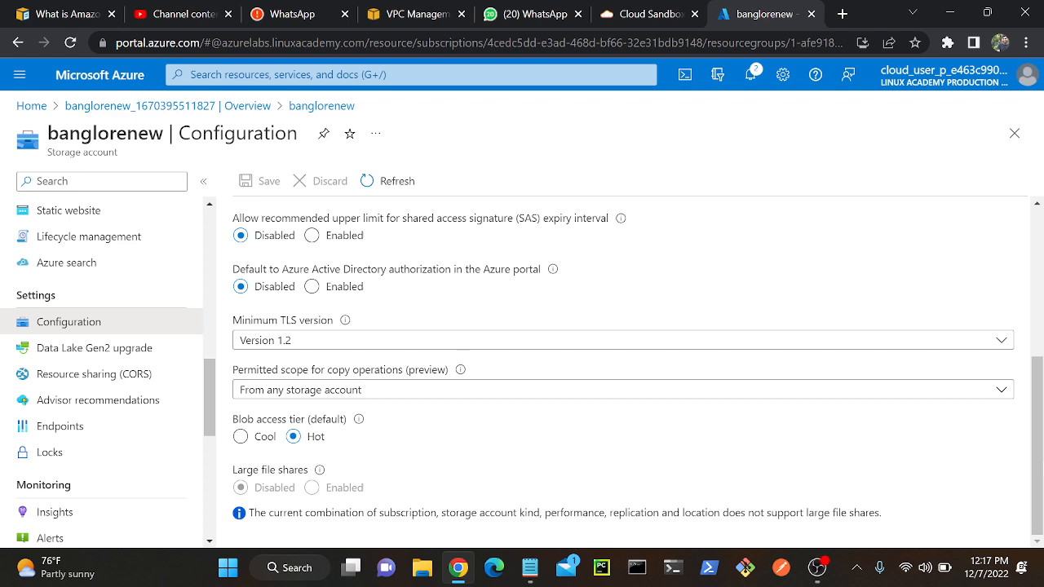
Add a private container named mycontainer from the Containers list
scroll(up, 3)
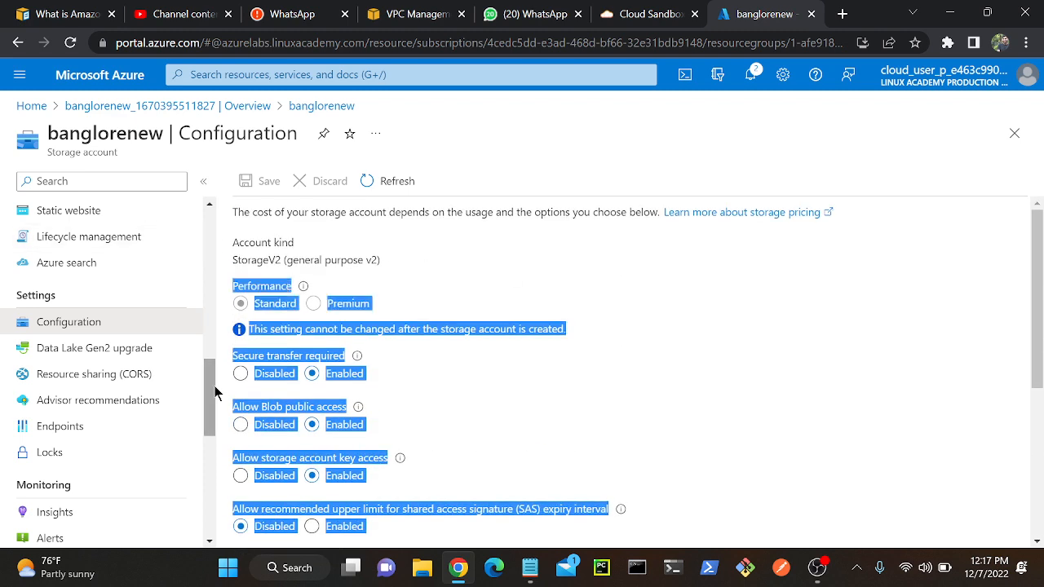
scroll(up, 3)
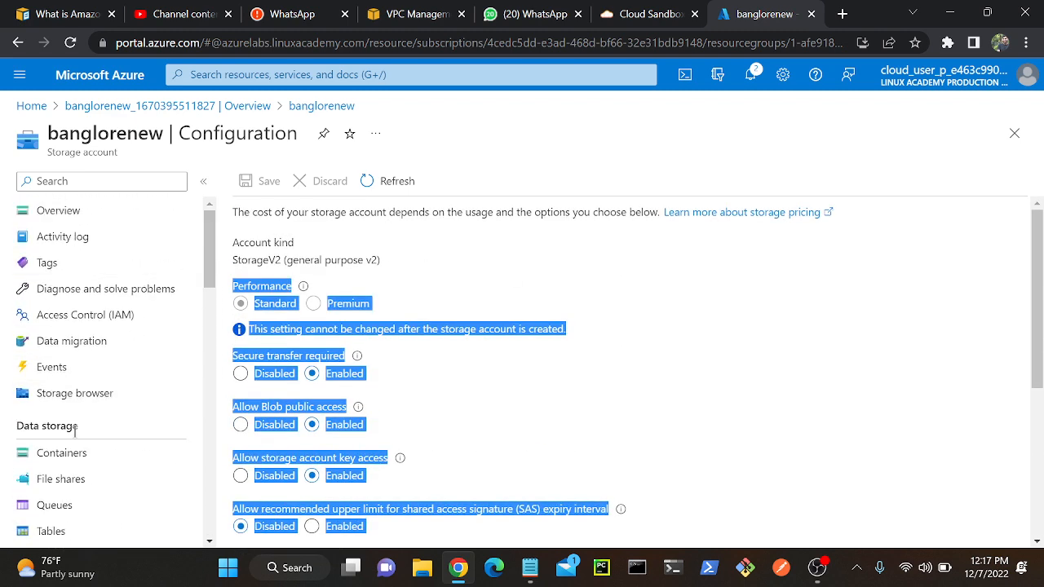
click(62, 453)
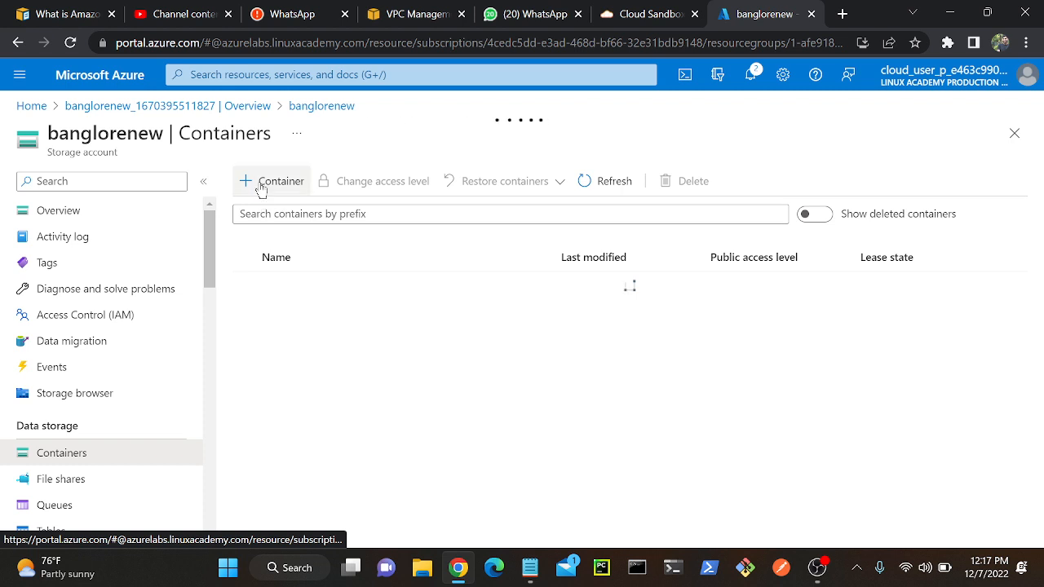
click(271, 180)
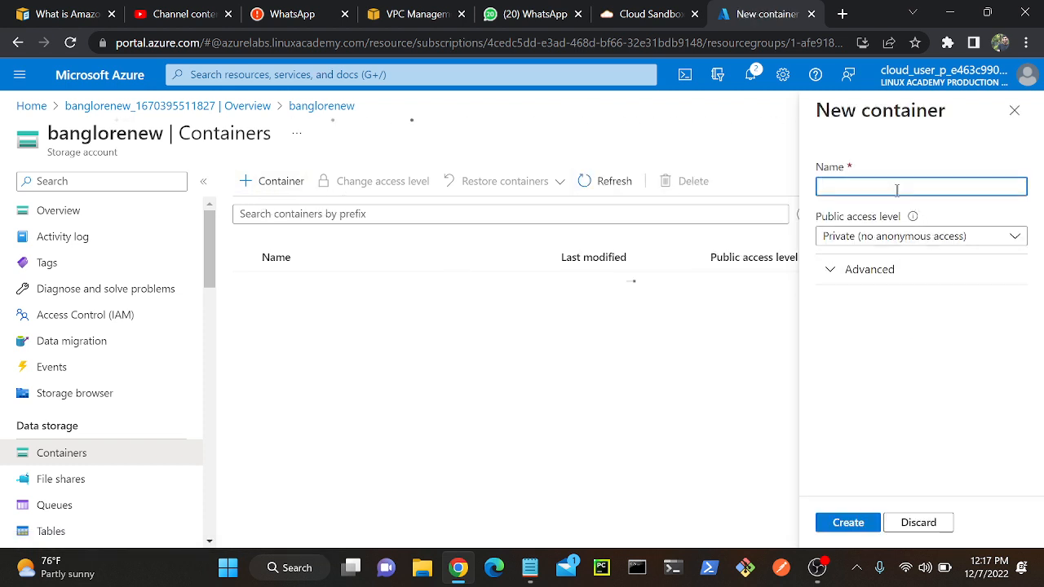
text(my)
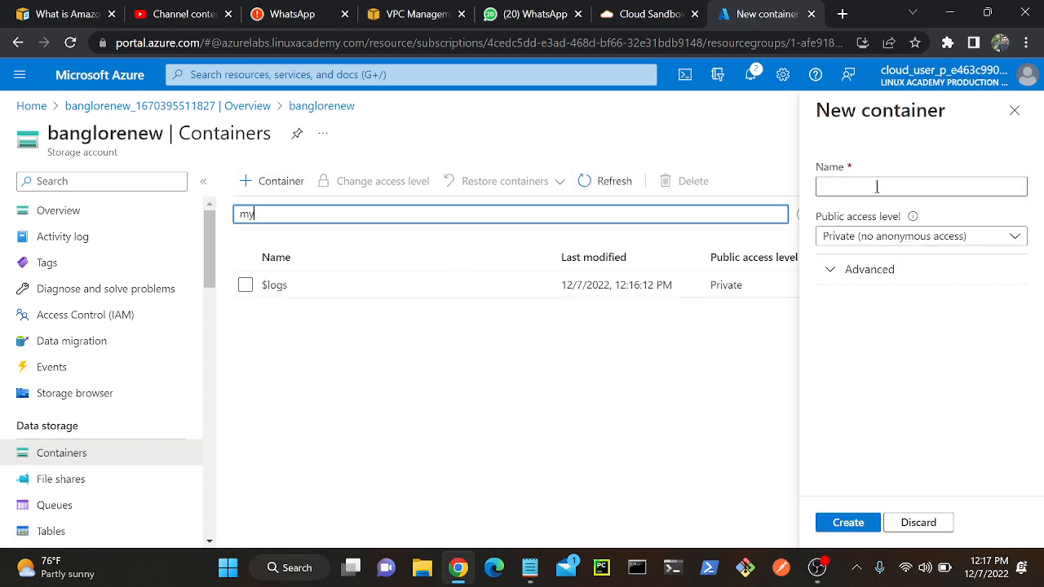
text(container)
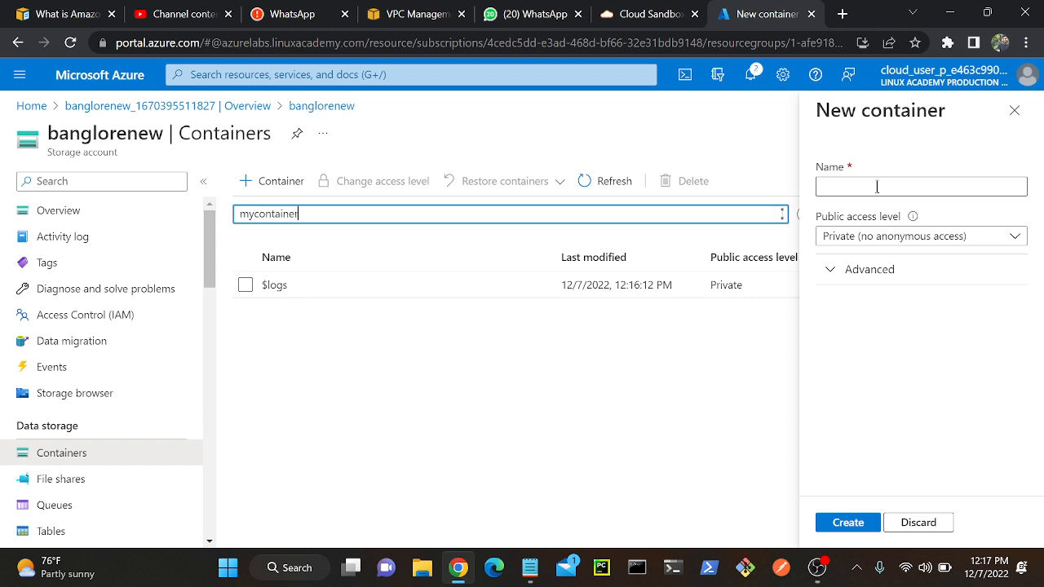
click(920, 186)
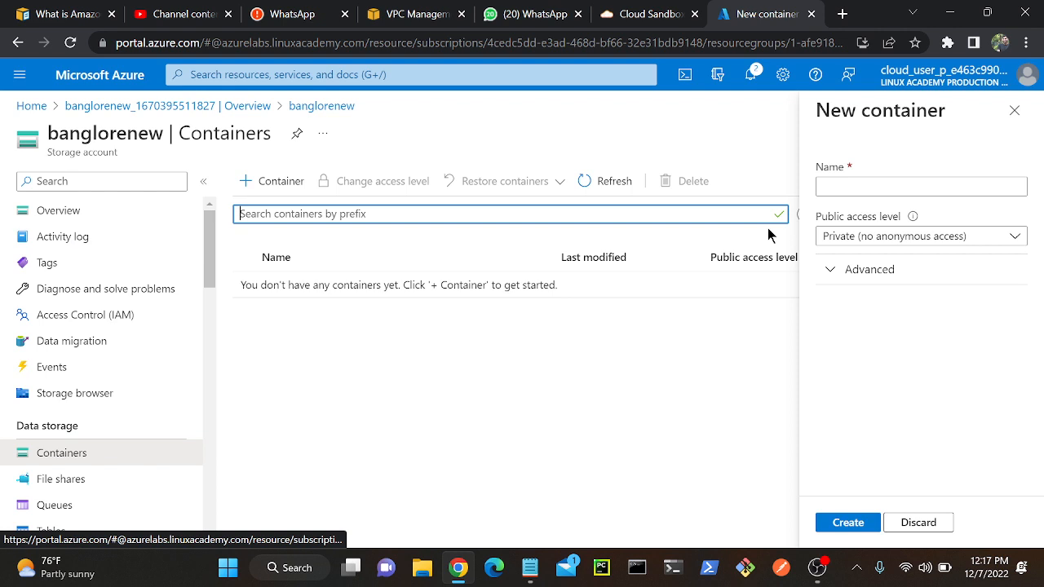
text(mycontainer)
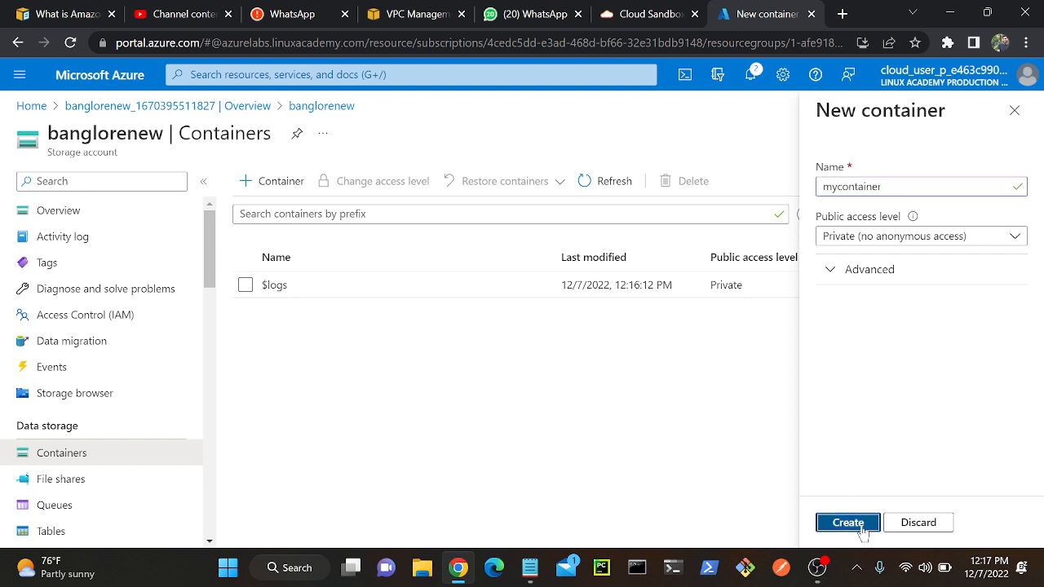
click(846, 521)
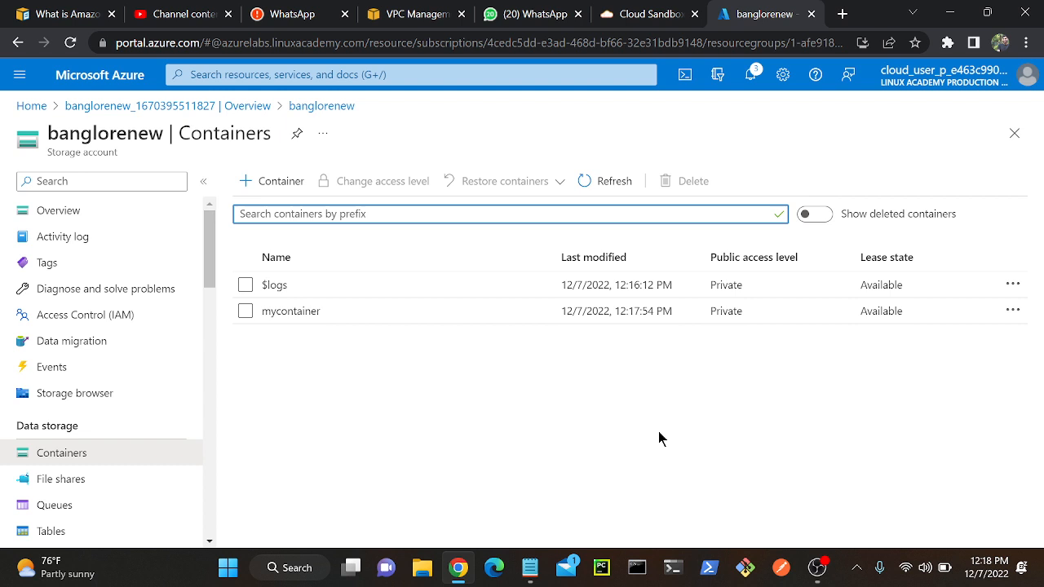
Upload the local file index.html into mycontainer and close the upload pane
click(290, 310)
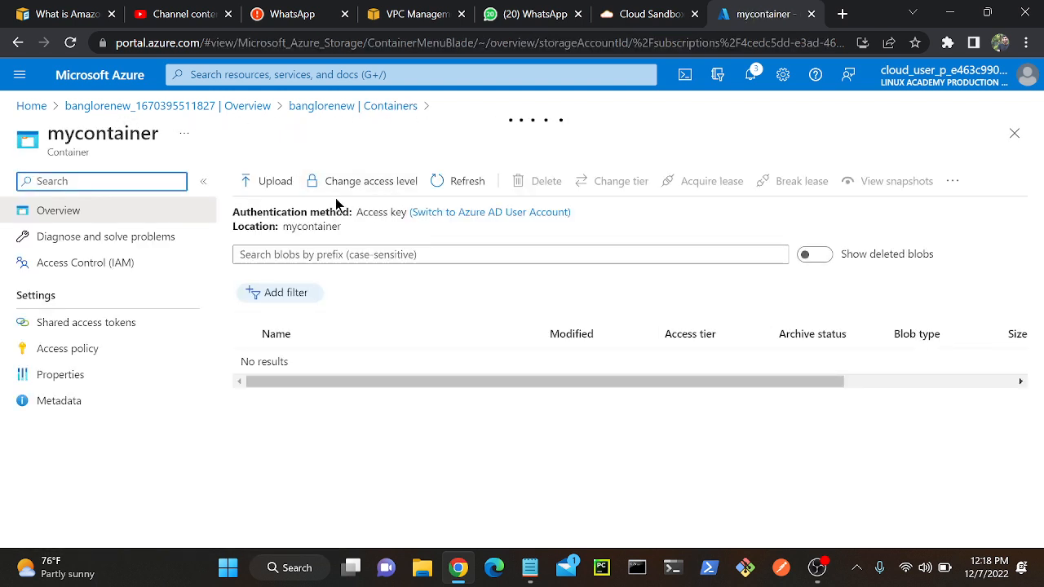
click(265, 180)
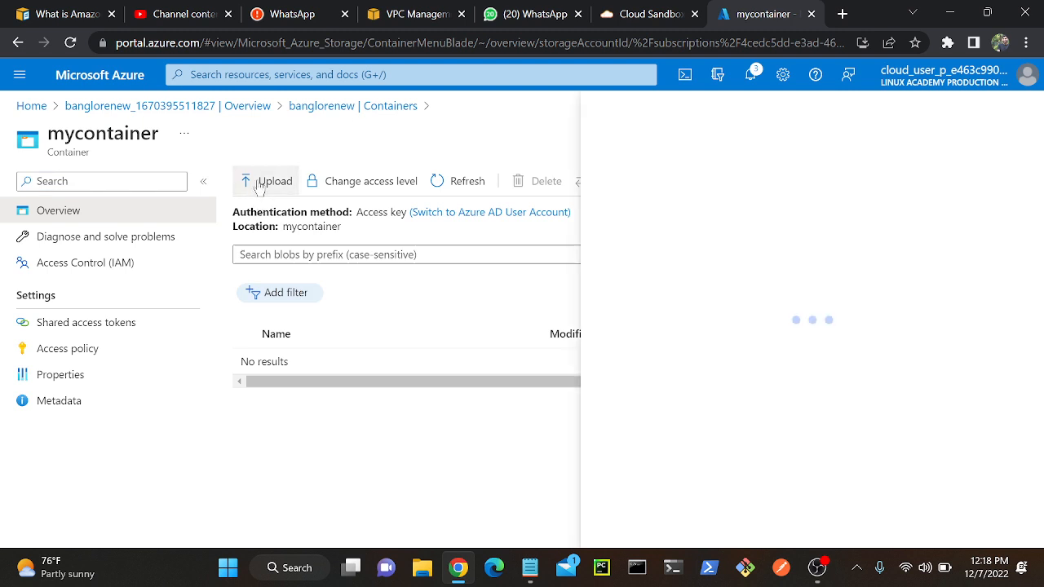
click(265, 180)
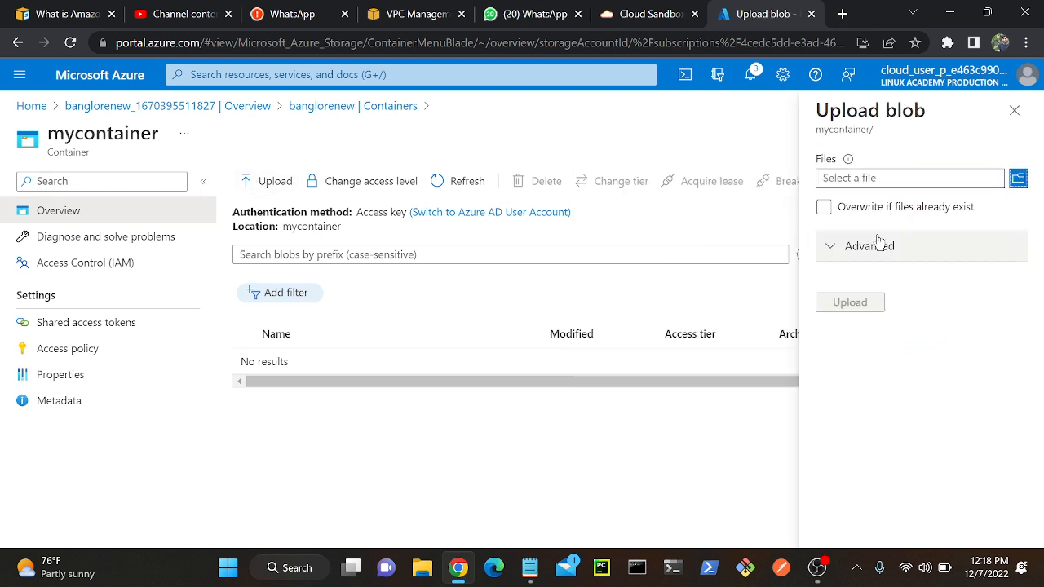
click(1018, 178)
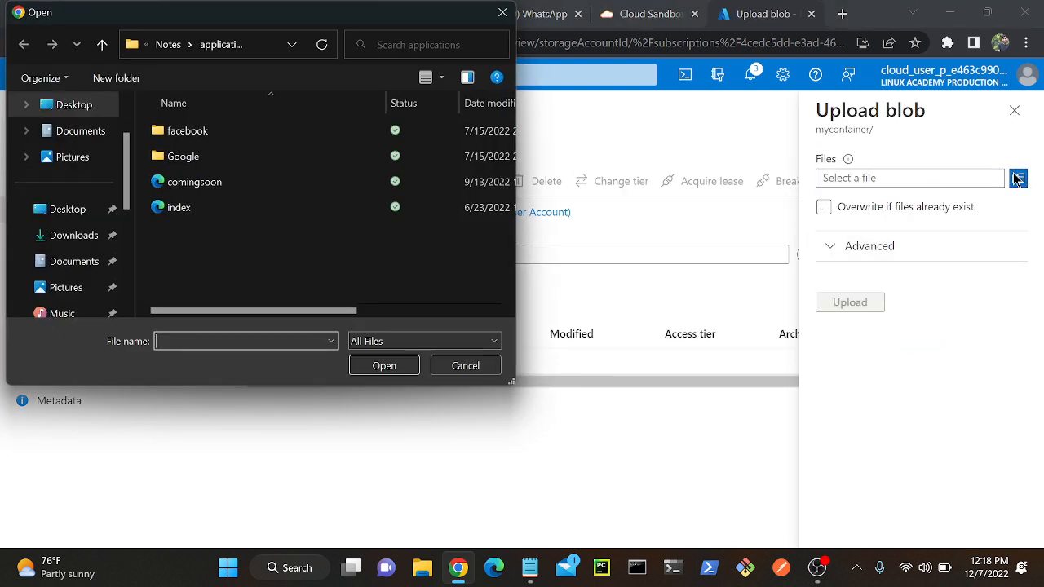
click(194, 181)
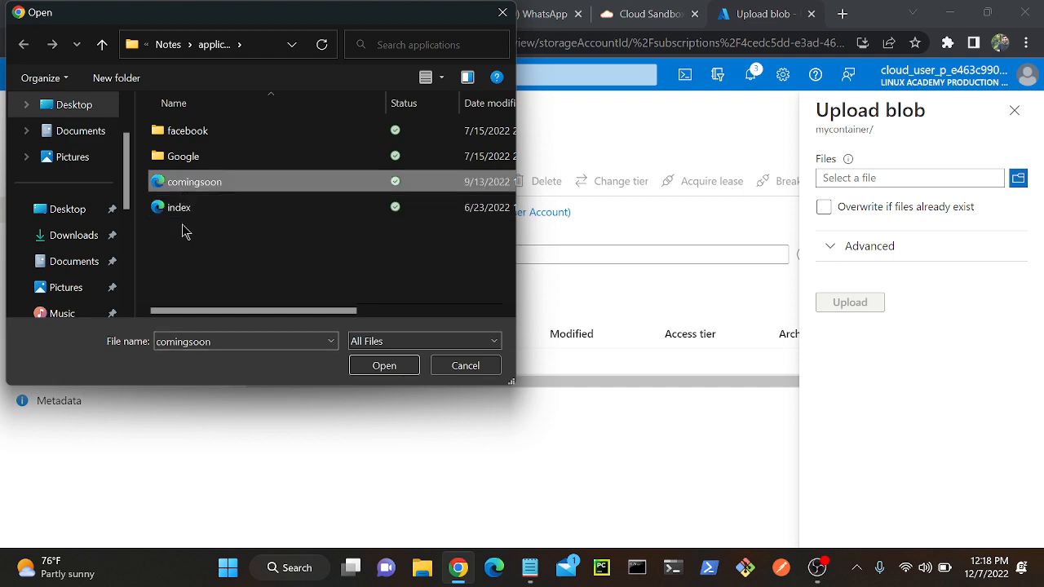
click(384, 365)
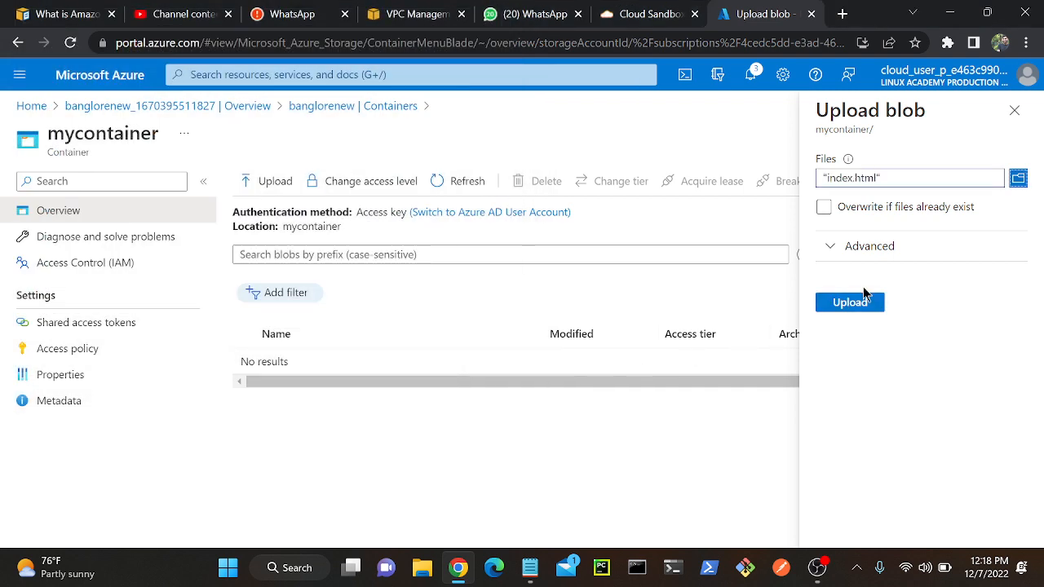
click(850, 302)
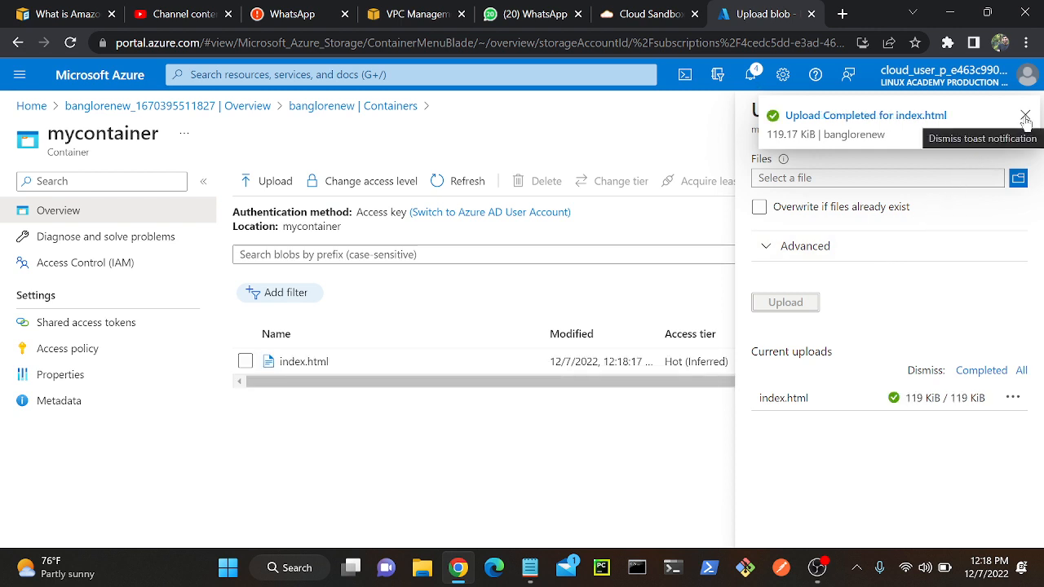
click(1026, 115)
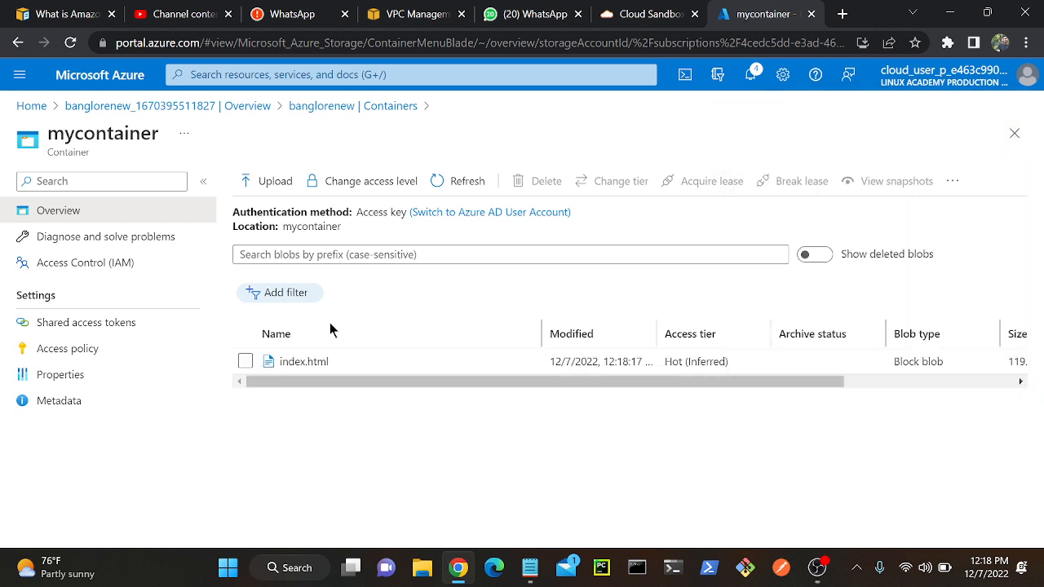
View the index.html blob details, close them, and reopen them
click(302, 361)
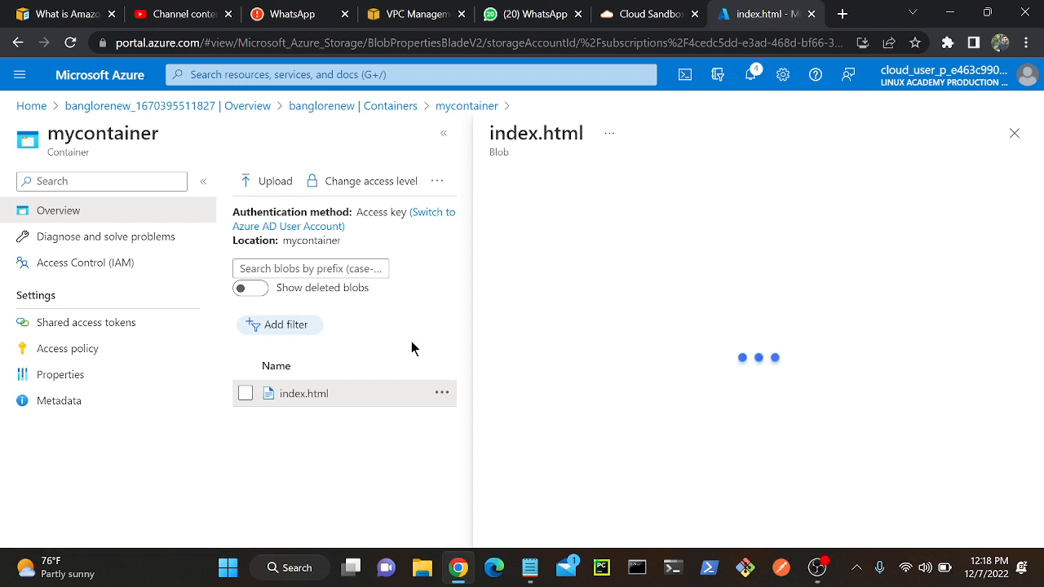
mouse_move(613, 275)
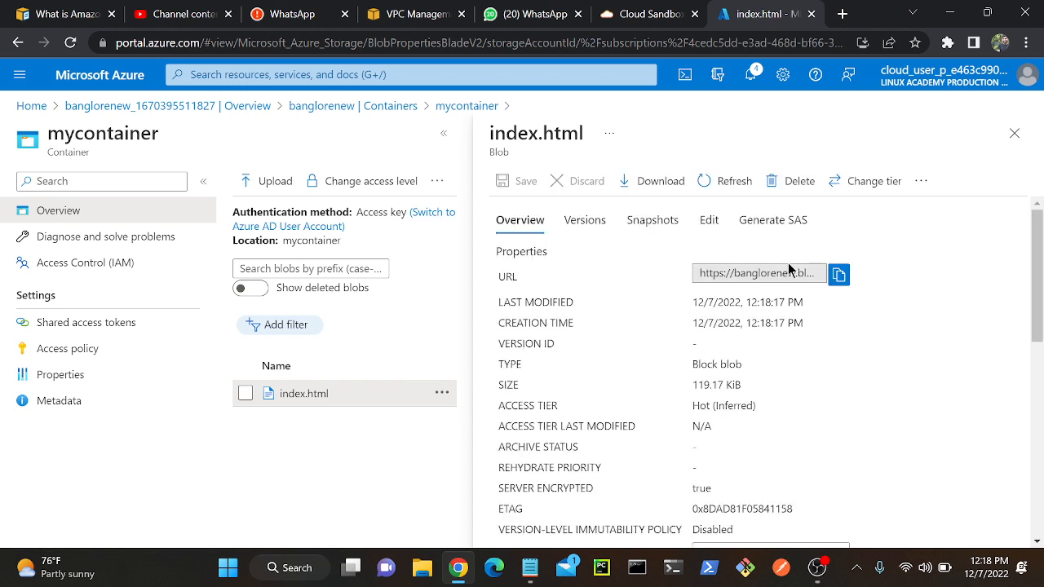
mouse_move(423, 463)
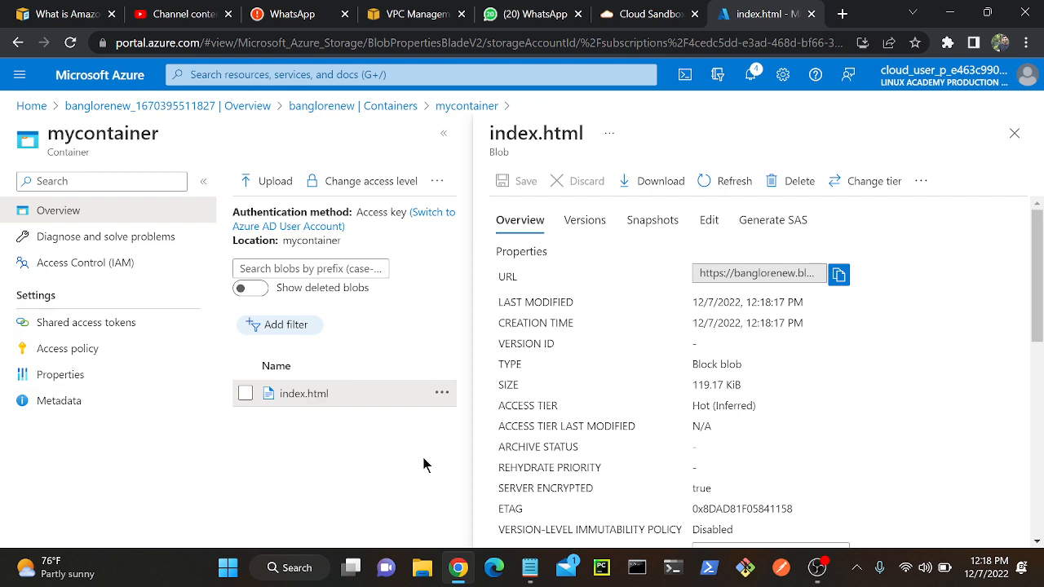
click(1014, 133)
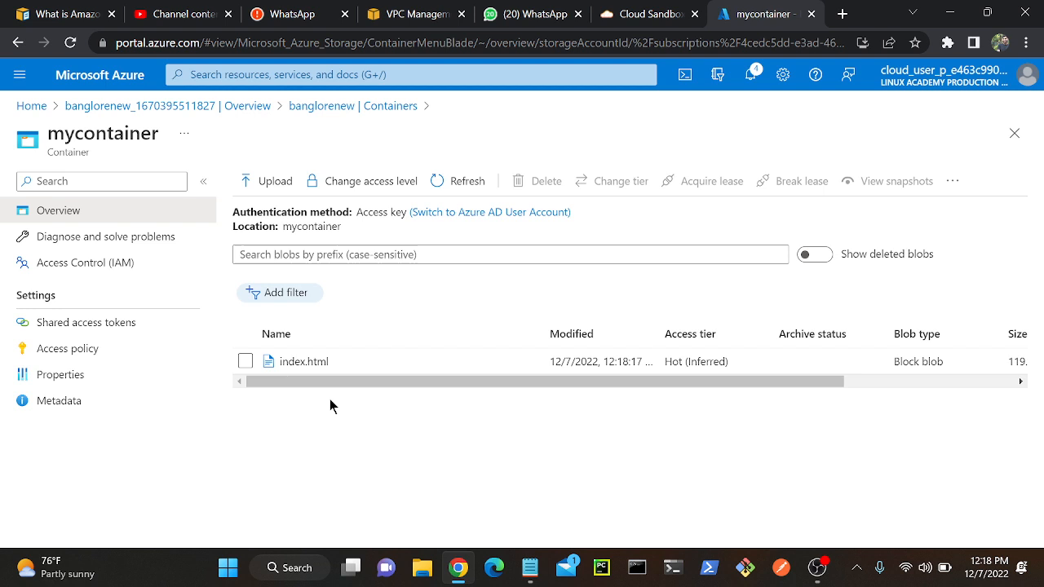
mouse_move(251, 409)
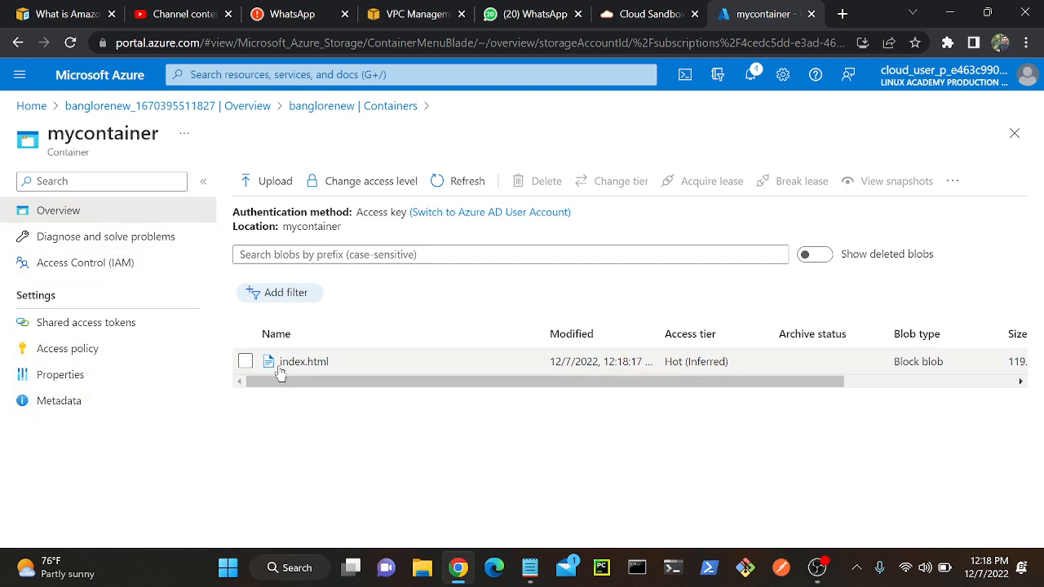
click(303, 361)
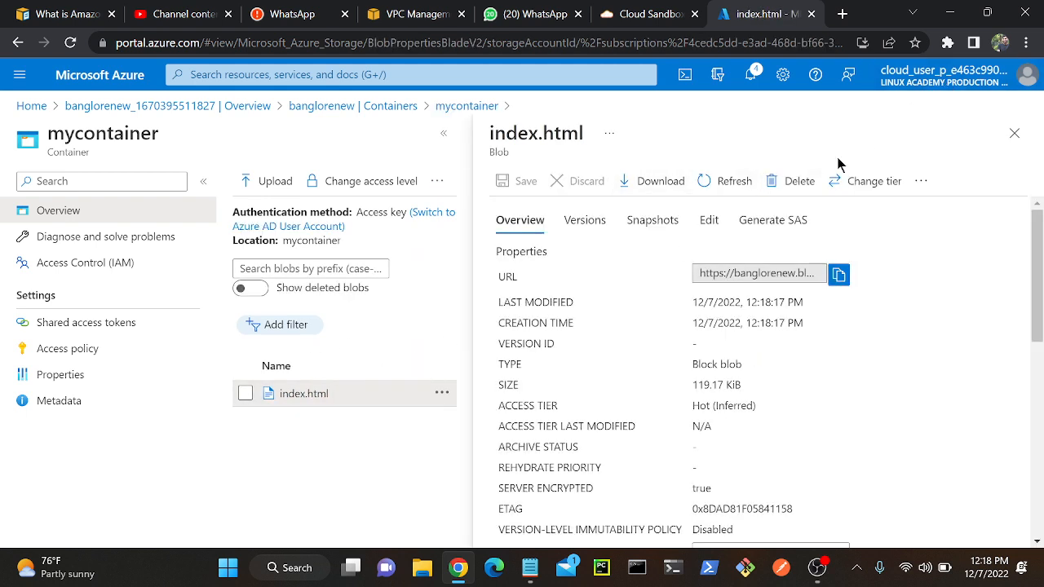
mouse_move(873, 180)
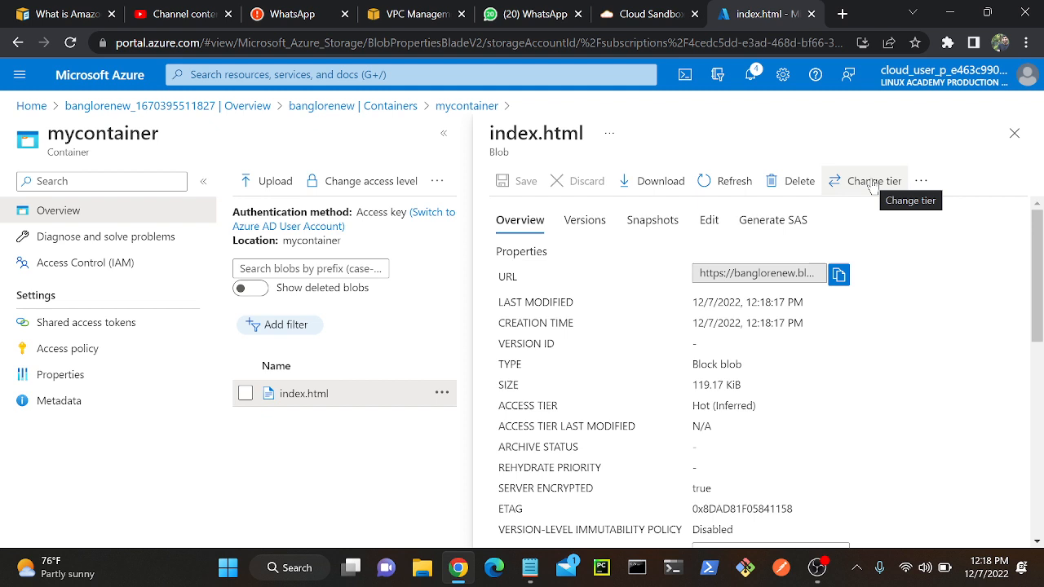
click(872, 181)
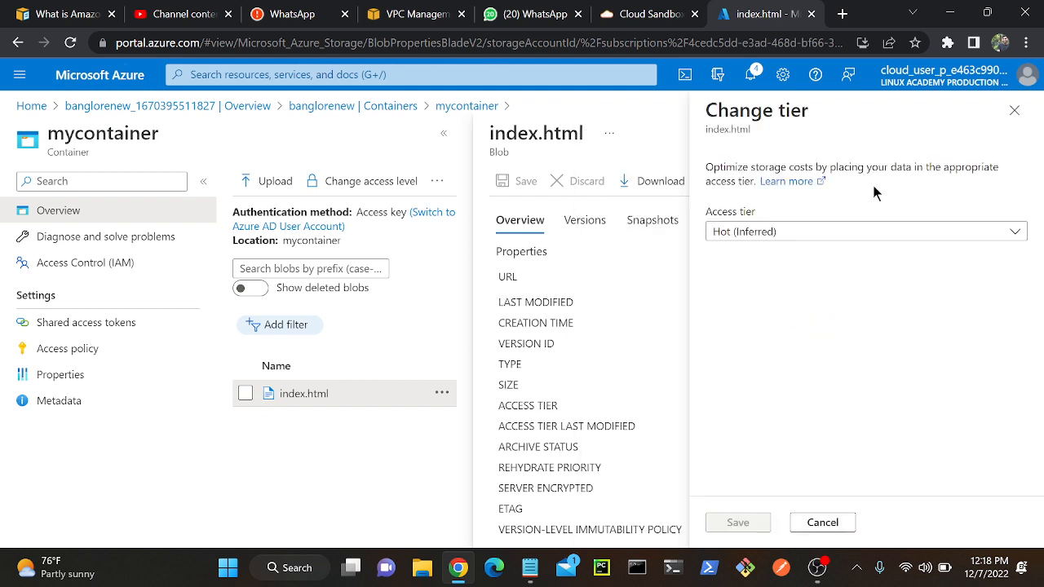
click(864, 231)
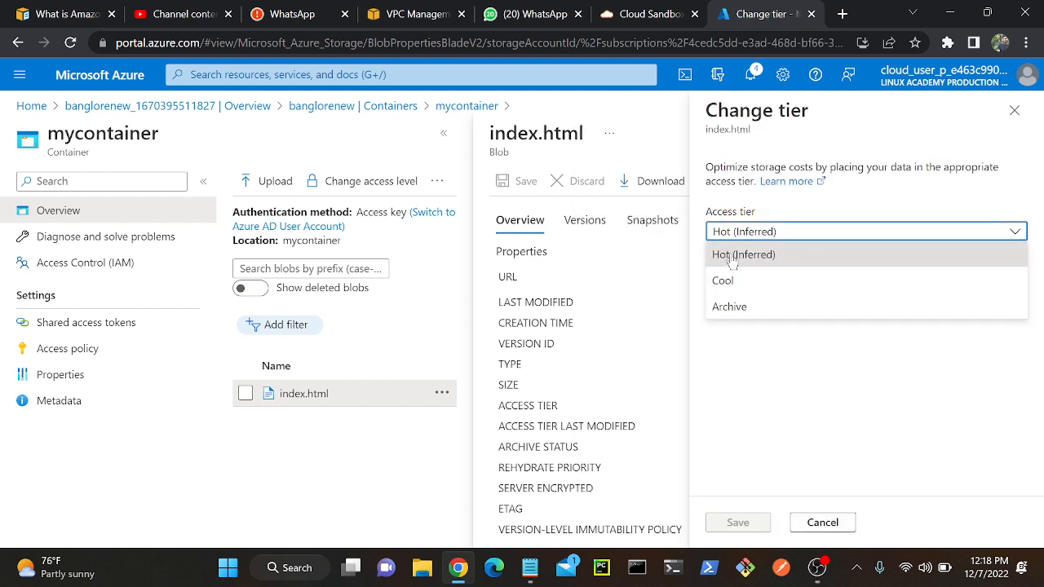
mouse_move(752, 327)
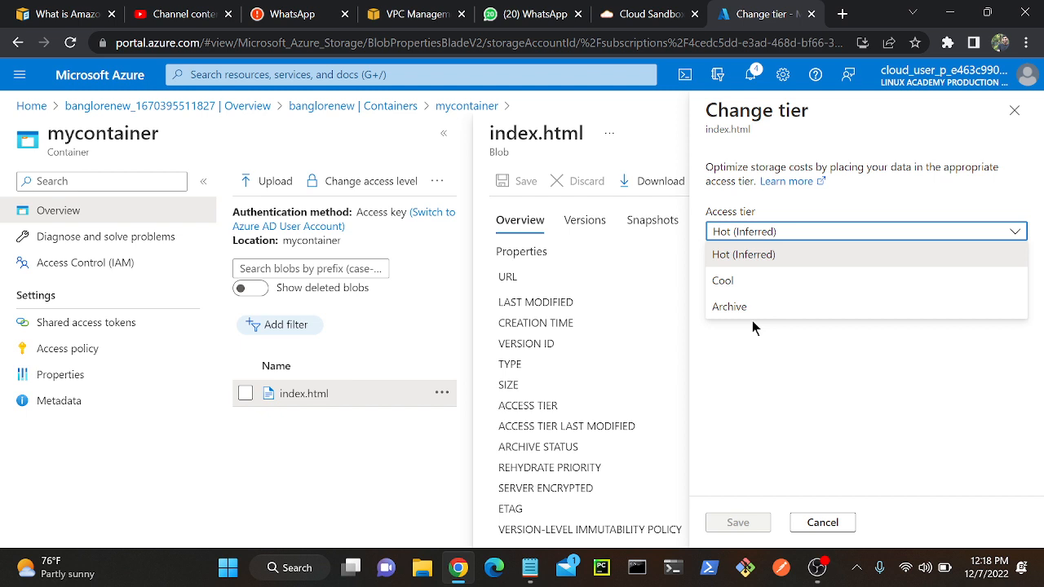
mouse_move(522, 153)
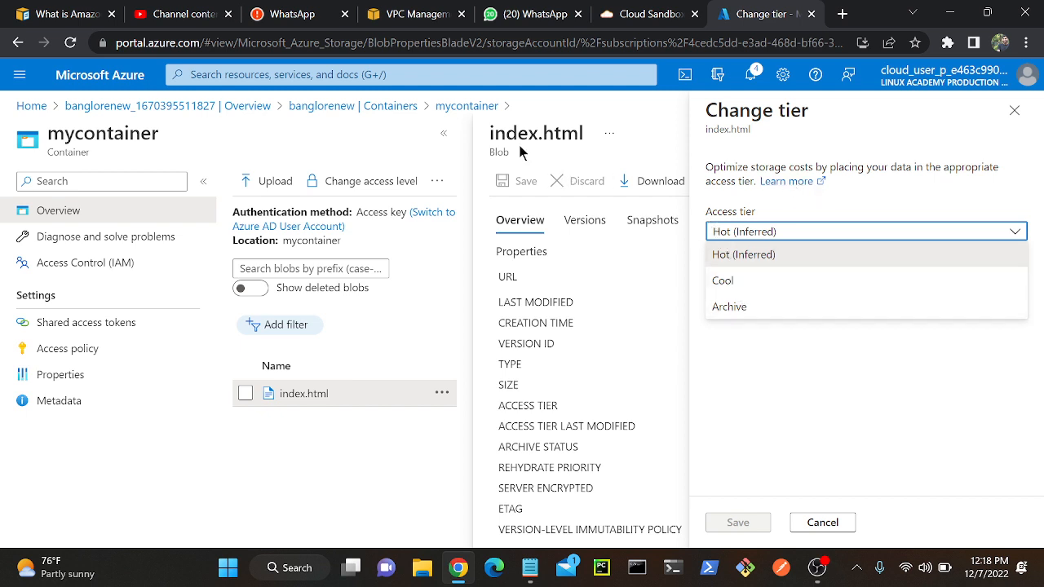
mouse_move(718, 335)
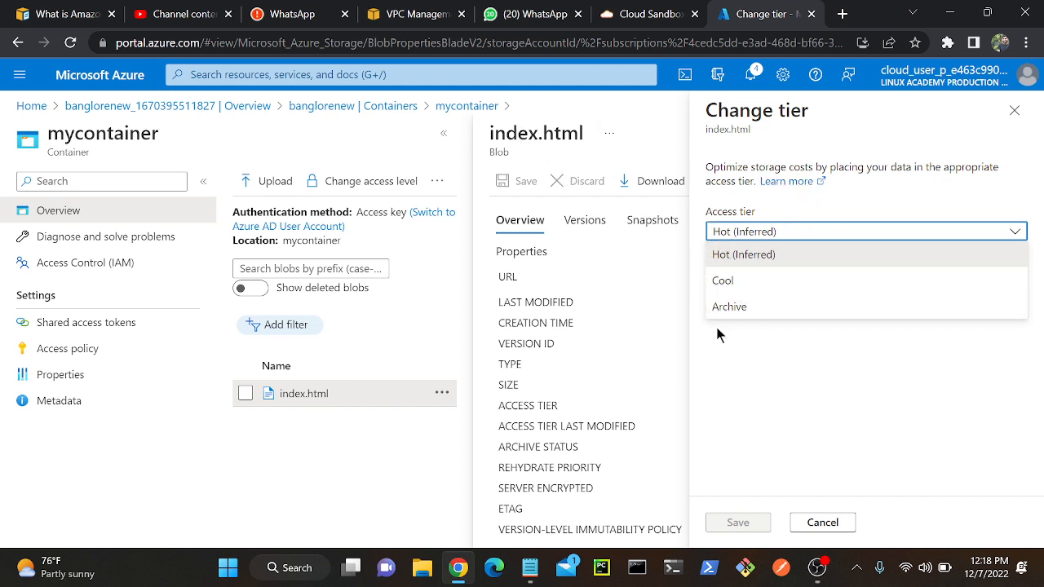
mouse_move(489, 265)
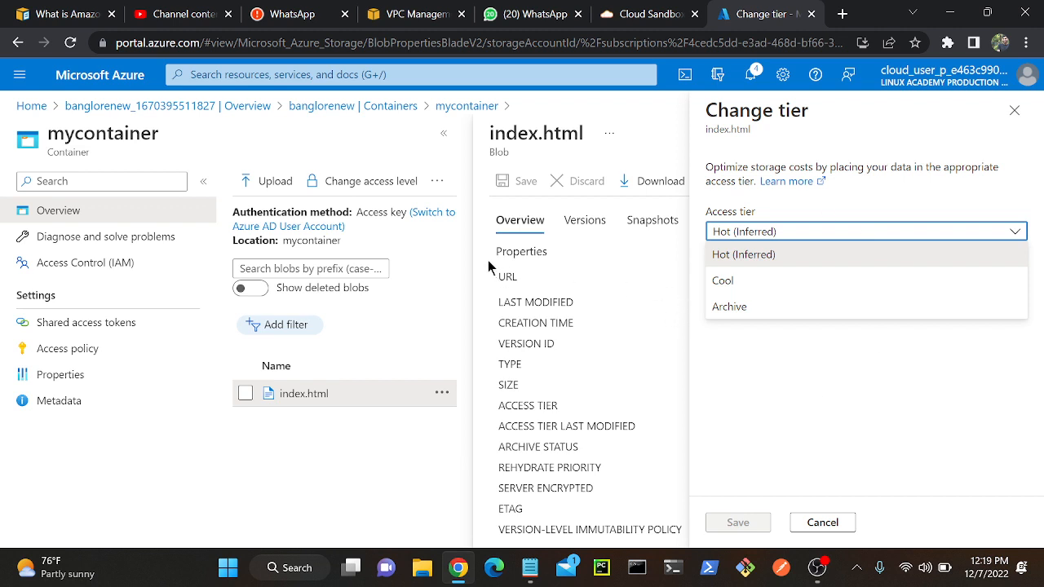
mouse_move(731, 281)
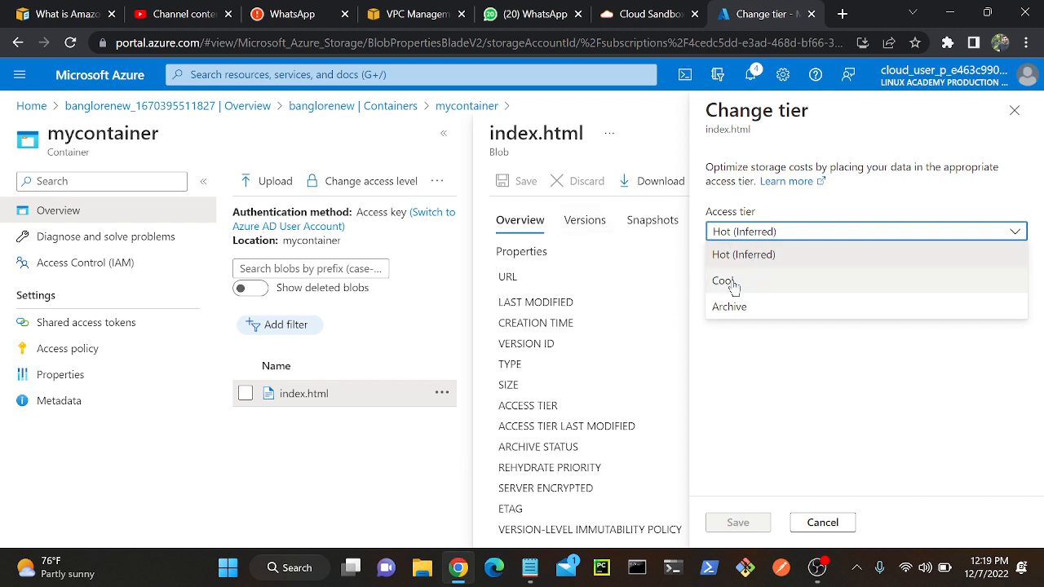
mouse_move(874, 296)
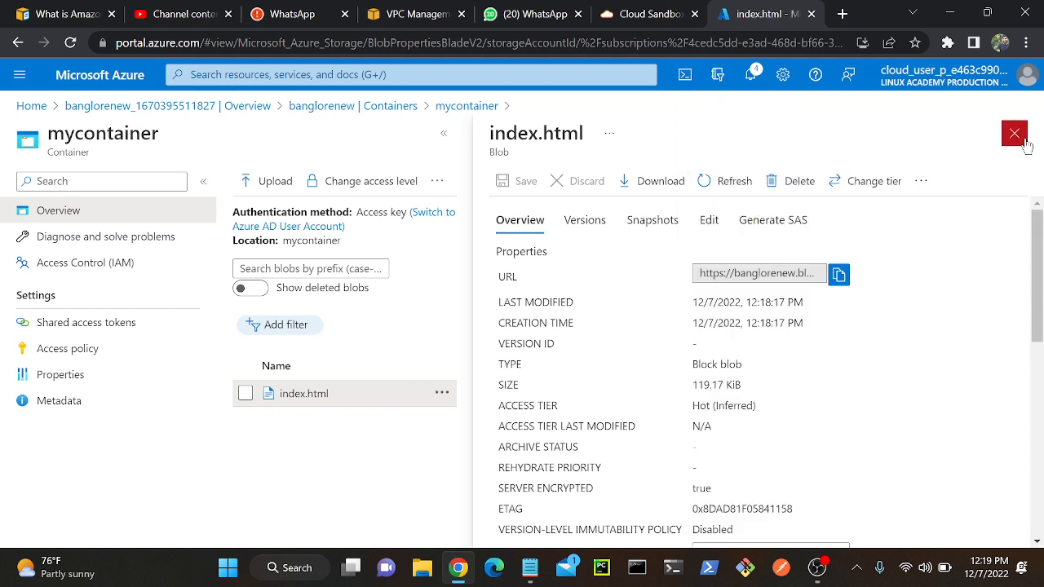
Close the index.html pane and return to the deployment overview via breadcrumb
click(1013, 133)
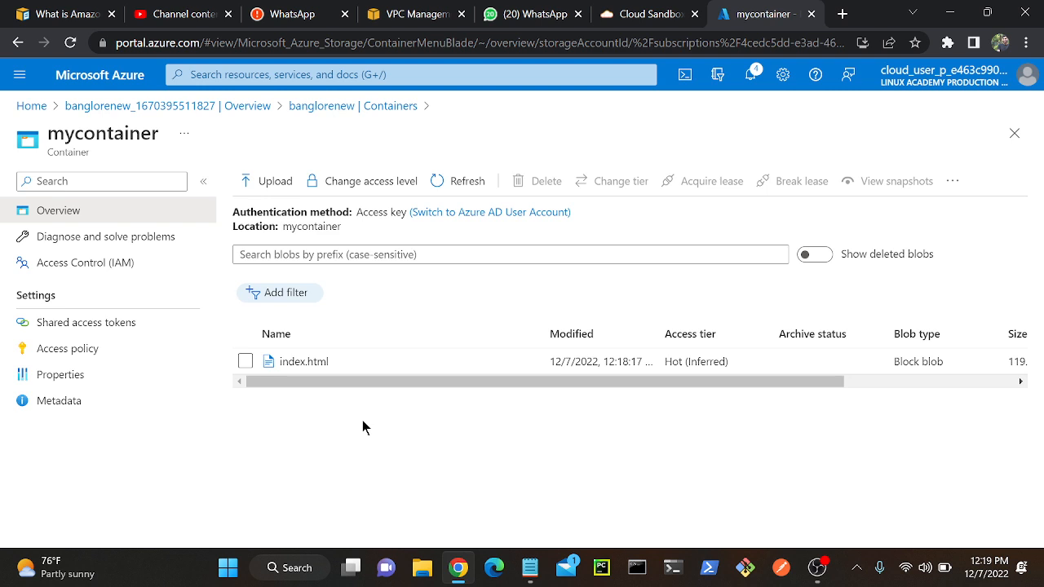
mouse_move(178, 280)
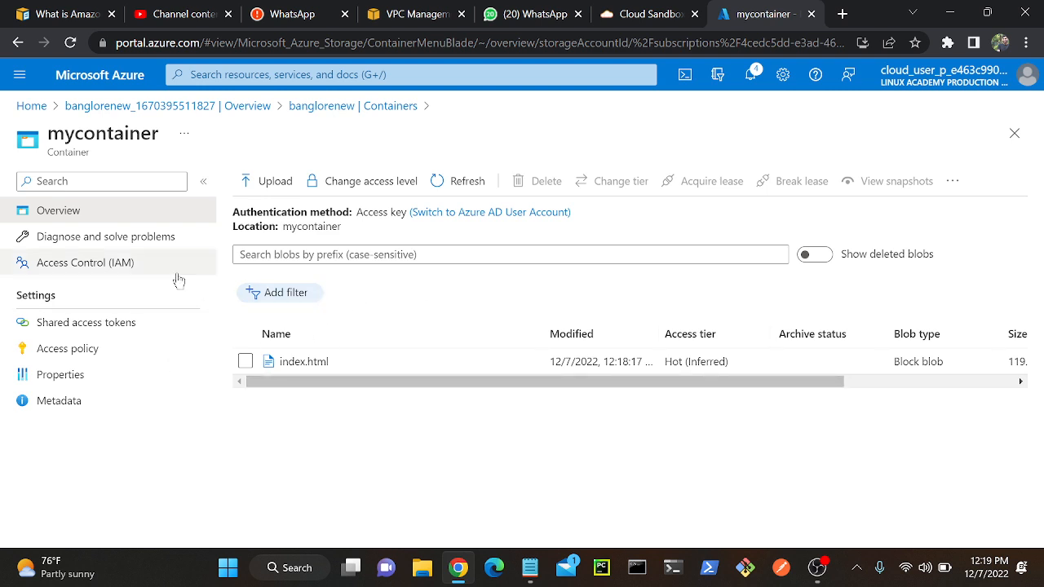
mouse_move(16, 453)
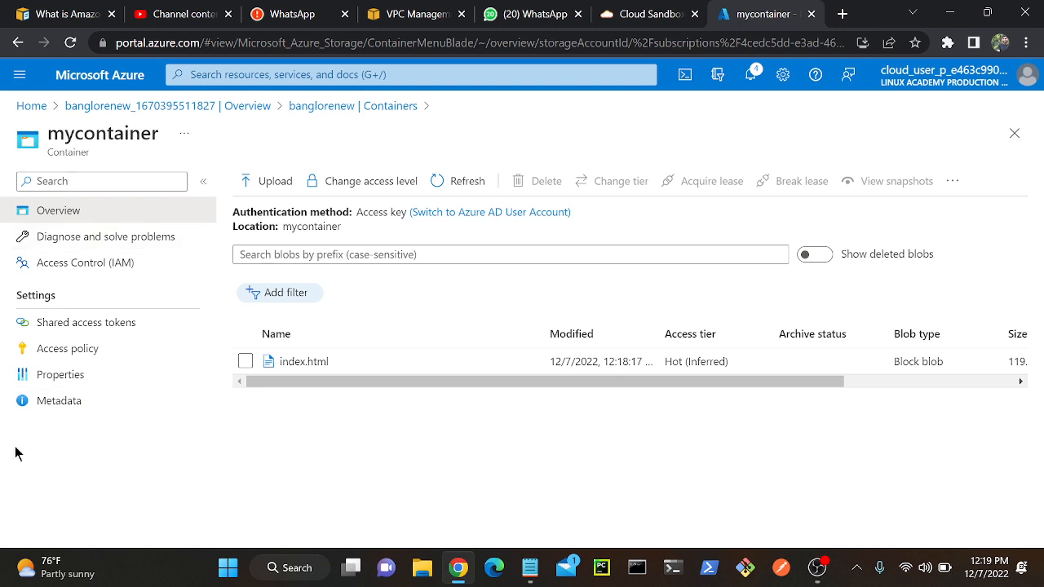
mouse_move(346, 206)
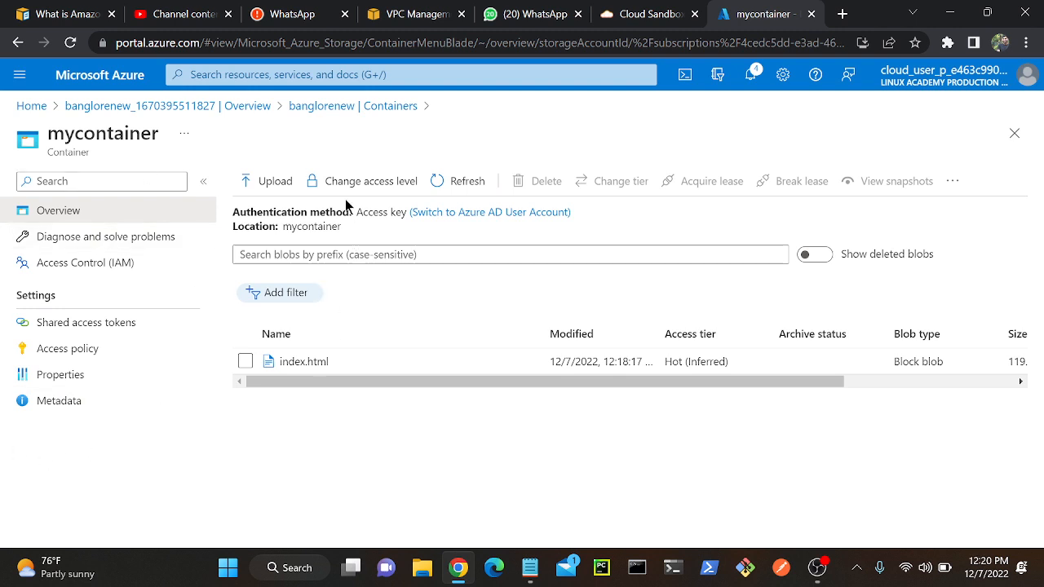
click(140, 106)
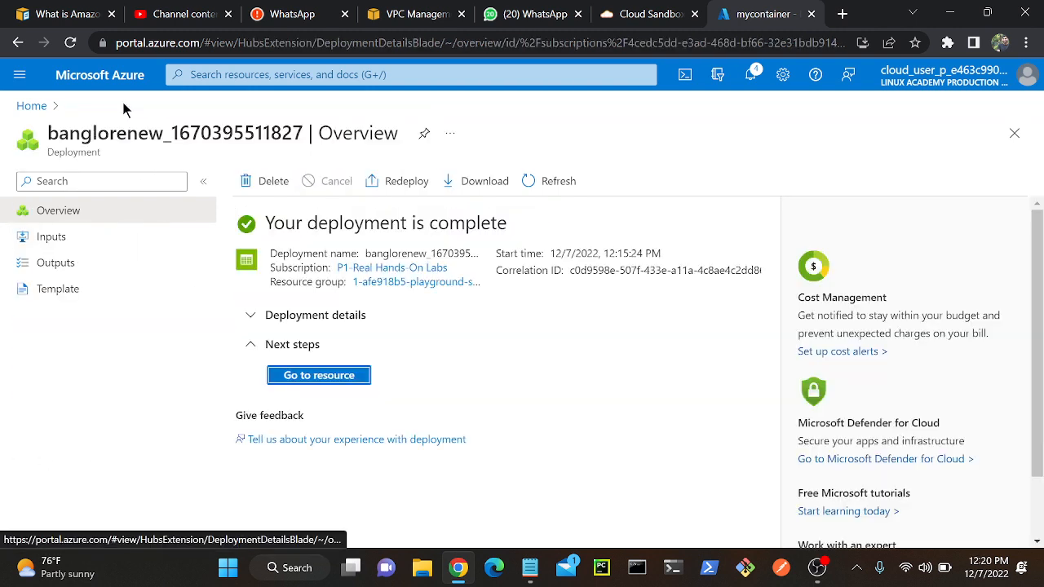
Go to the banglorenew resource and select Lifecycle management under Data management
click(318, 375)
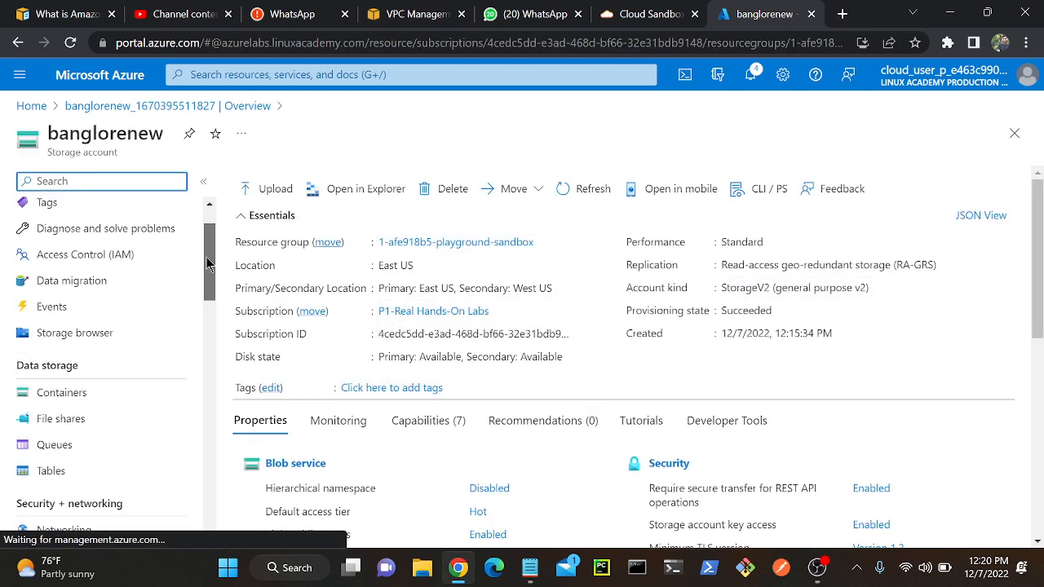
scroll(down, 3)
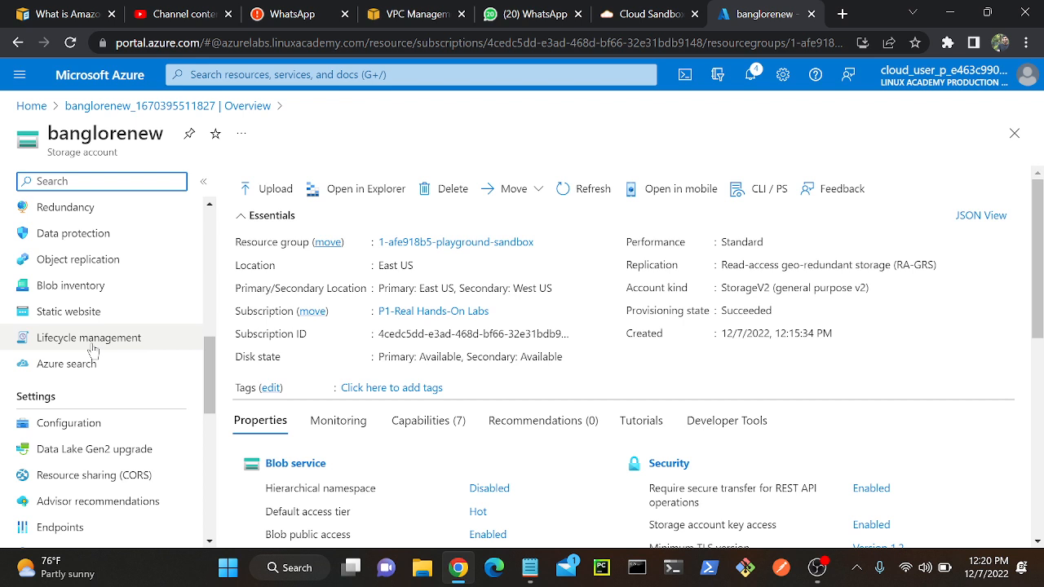
mouse_move(88, 336)
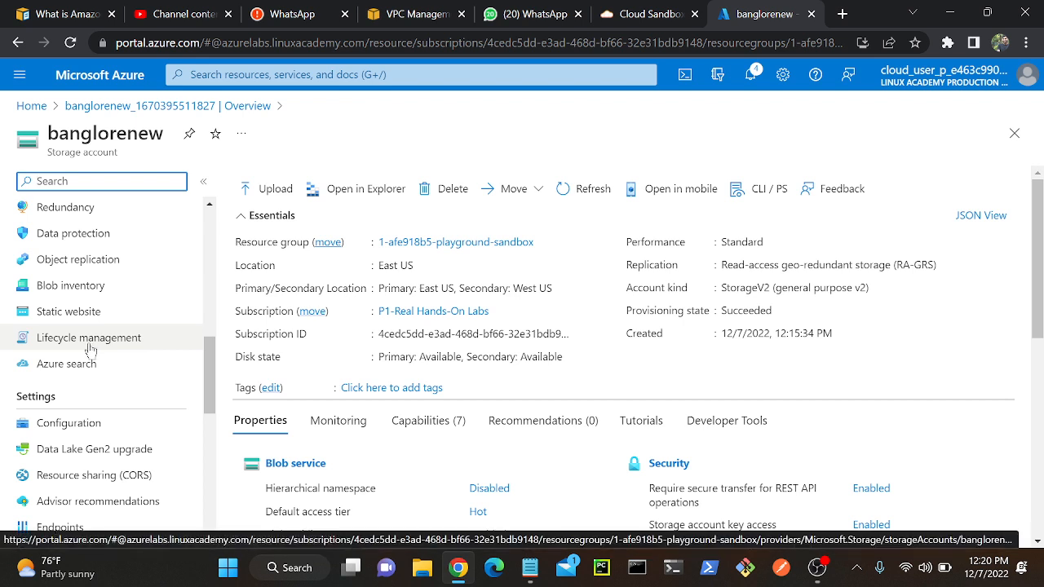
click(89, 337)
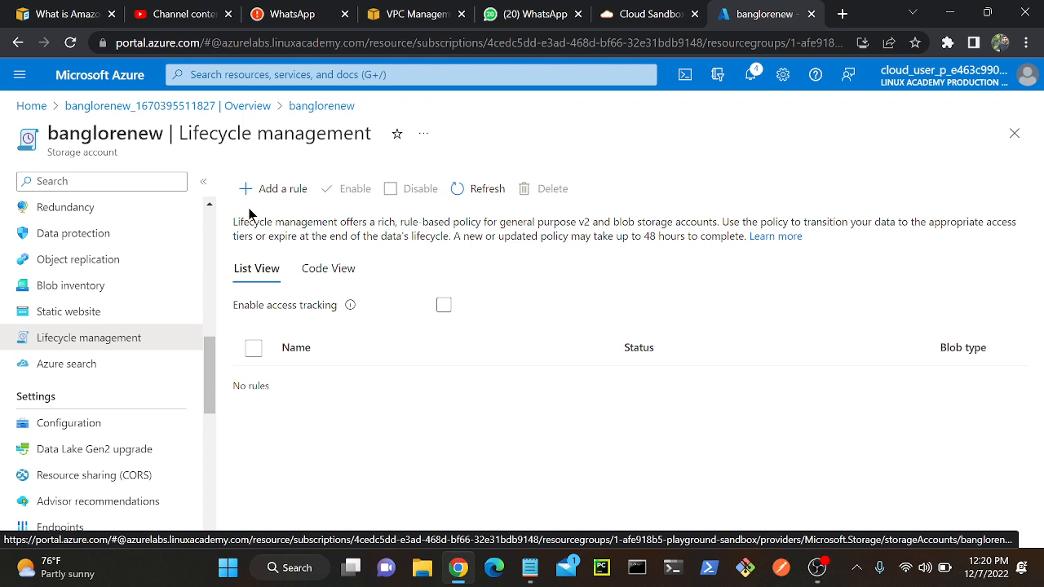
Name the new lifecycle rule 'rule-1' for all block base blobs and continue to conditions
click(280, 188)
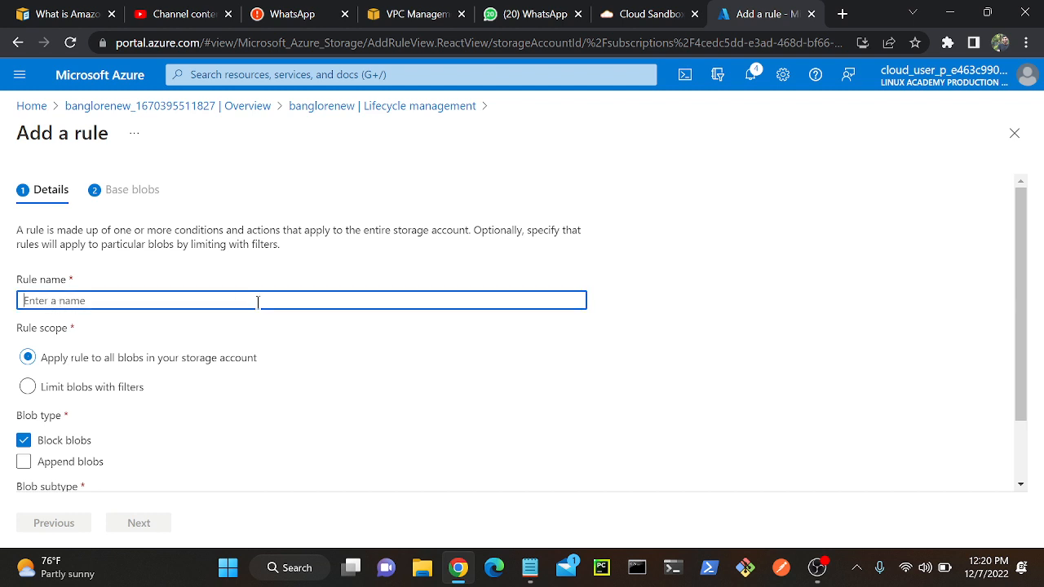
text(rule-1)
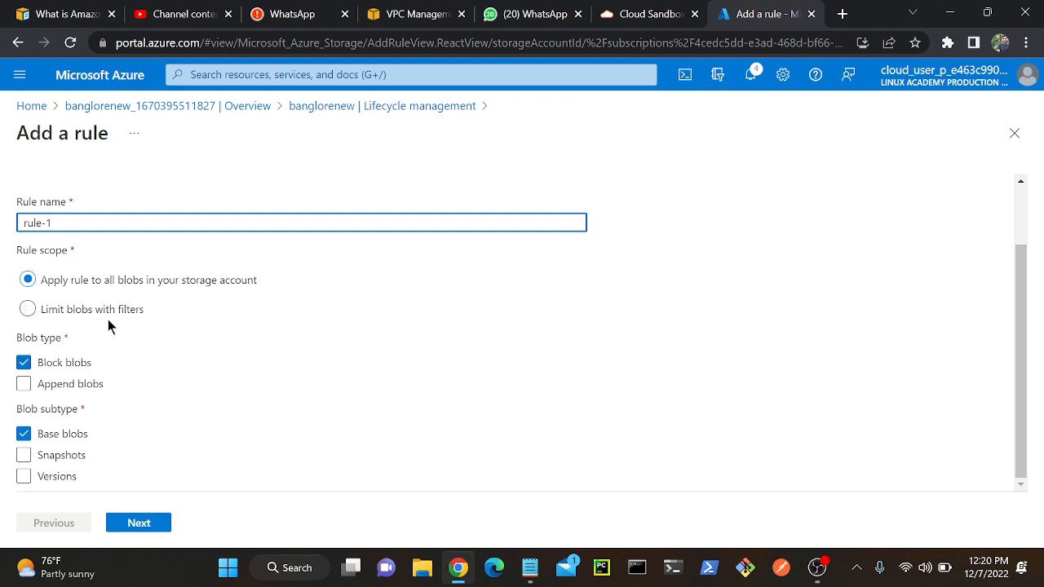
mouse_move(160, 323)
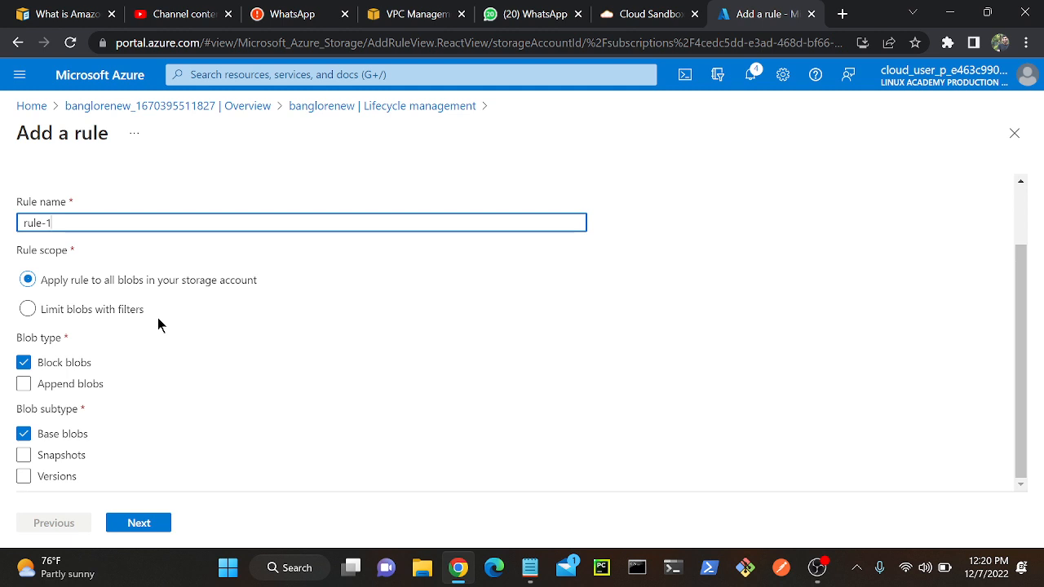
mouse_move(124, 296)
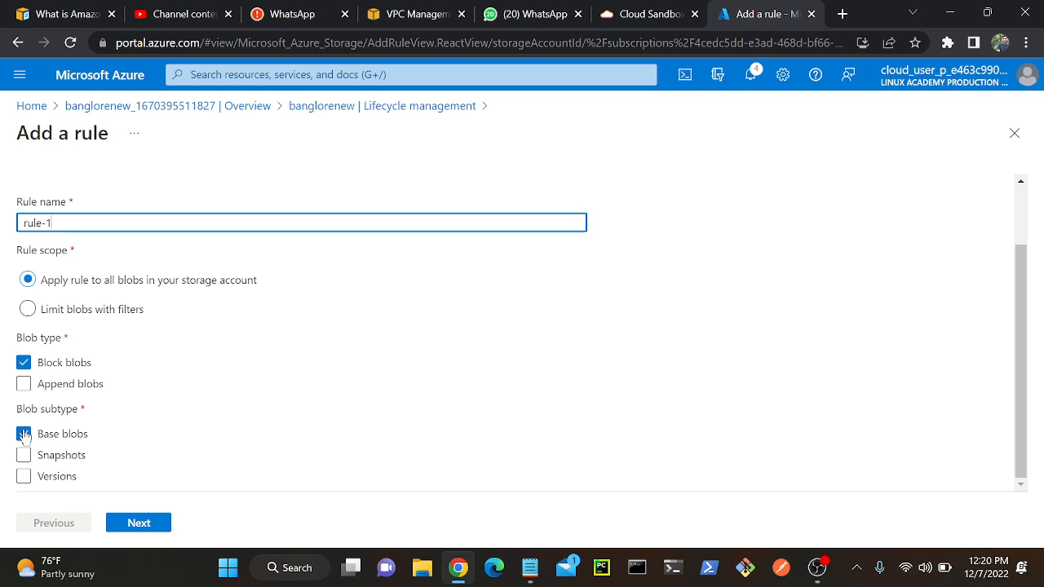
click(23, 433)
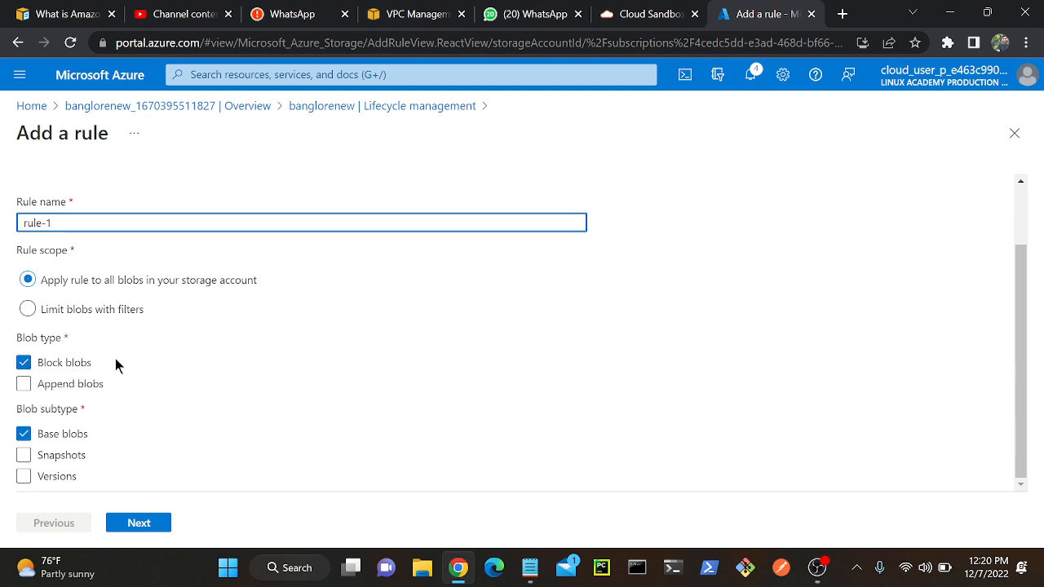
mouse_move(37, 425)
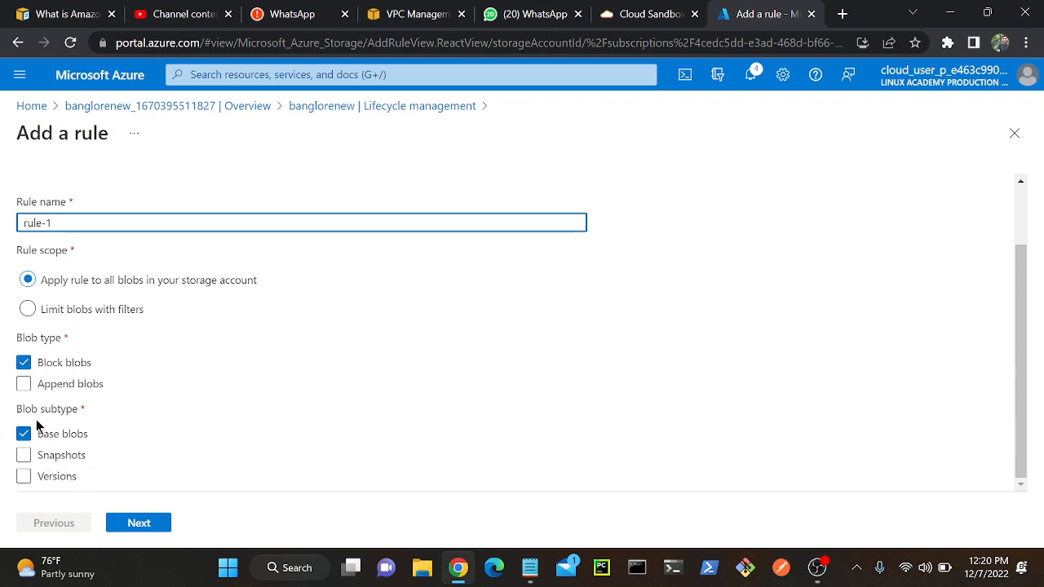
click(137, 522)
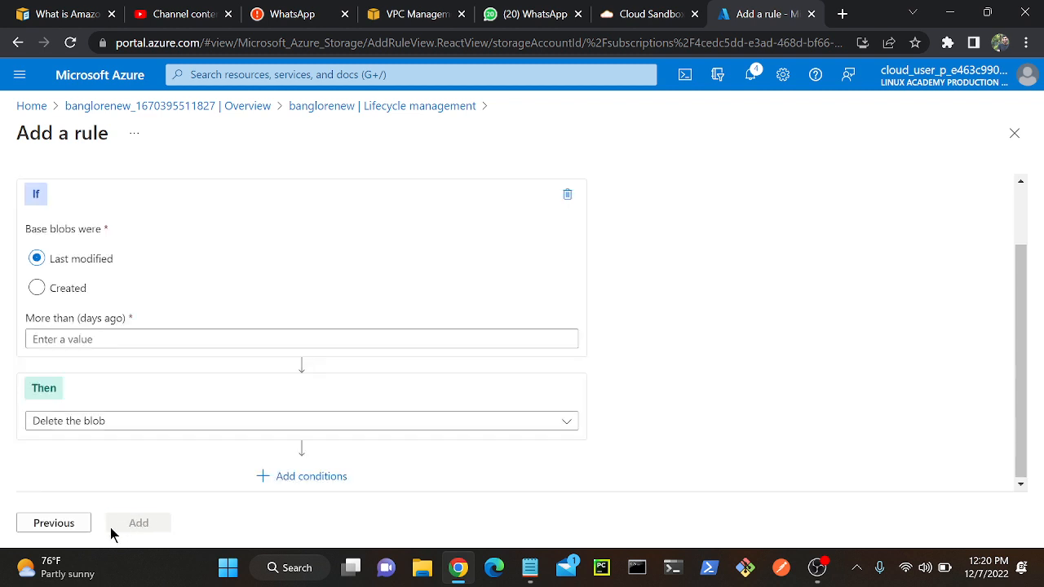
Move base blobs last modified more than 20 days ago to cool storage
click(300, 338)
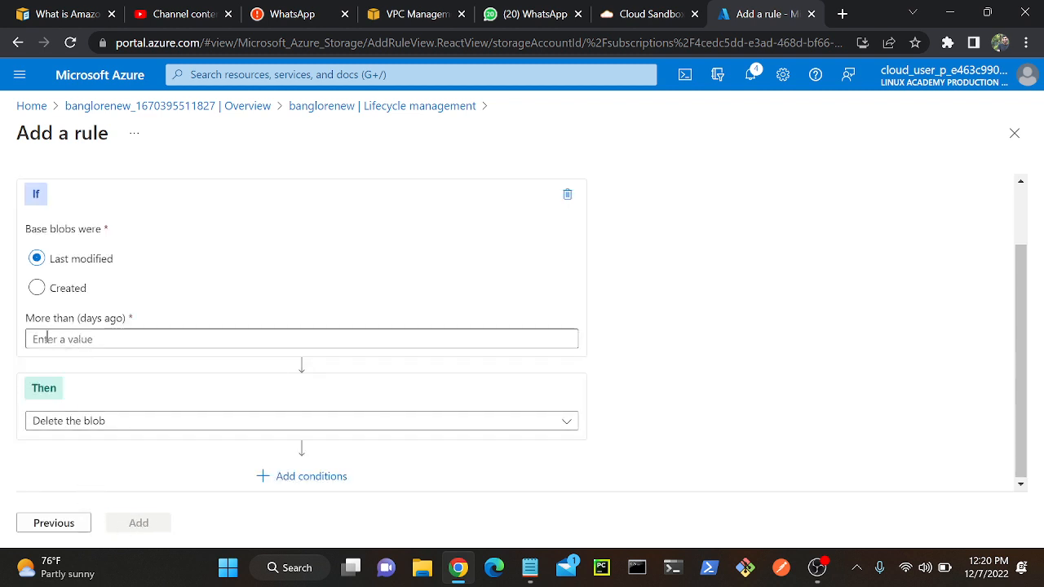
click(301, 338)
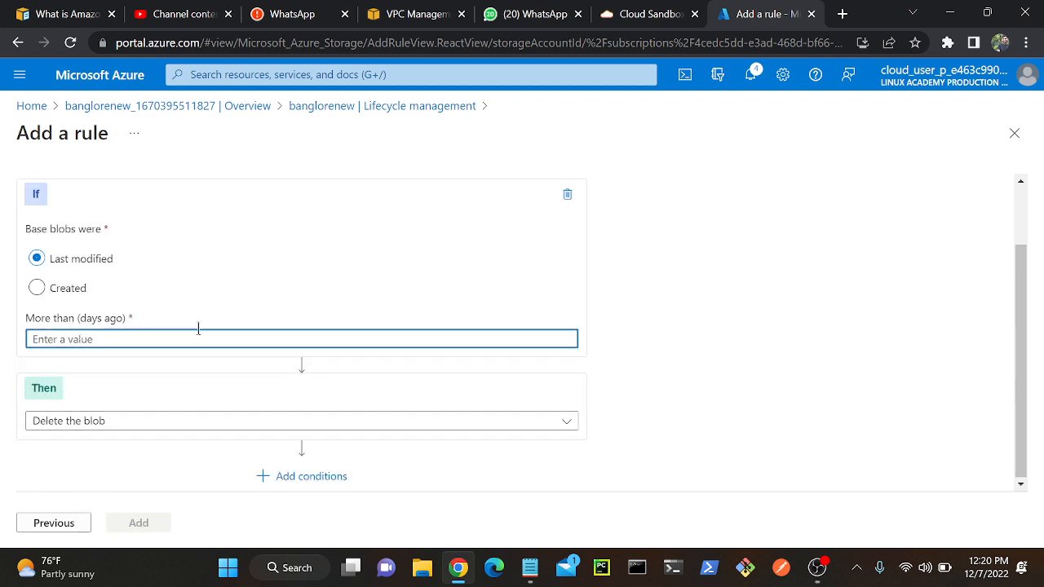
text(20)
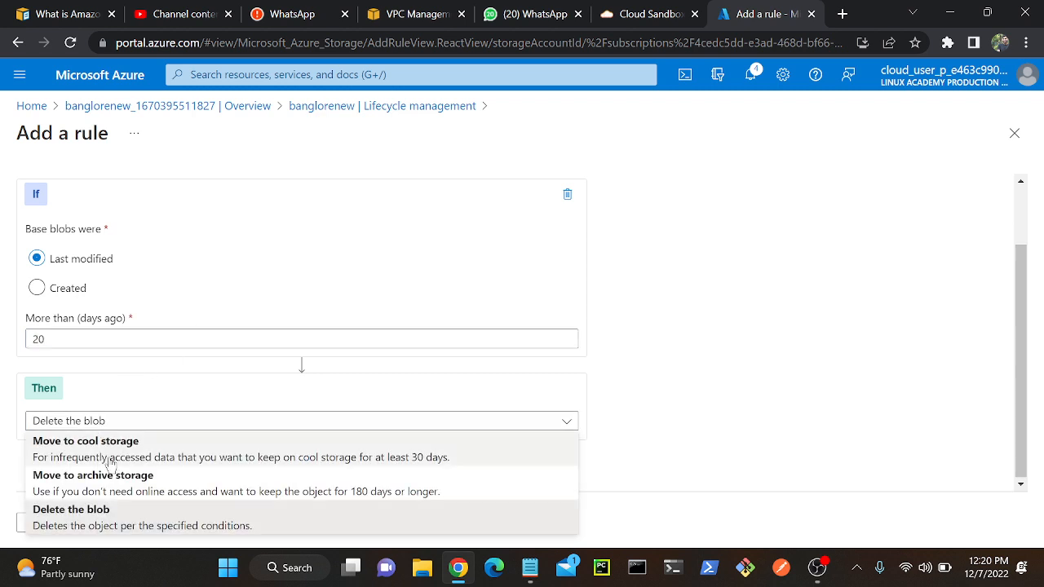
click(85, 441)
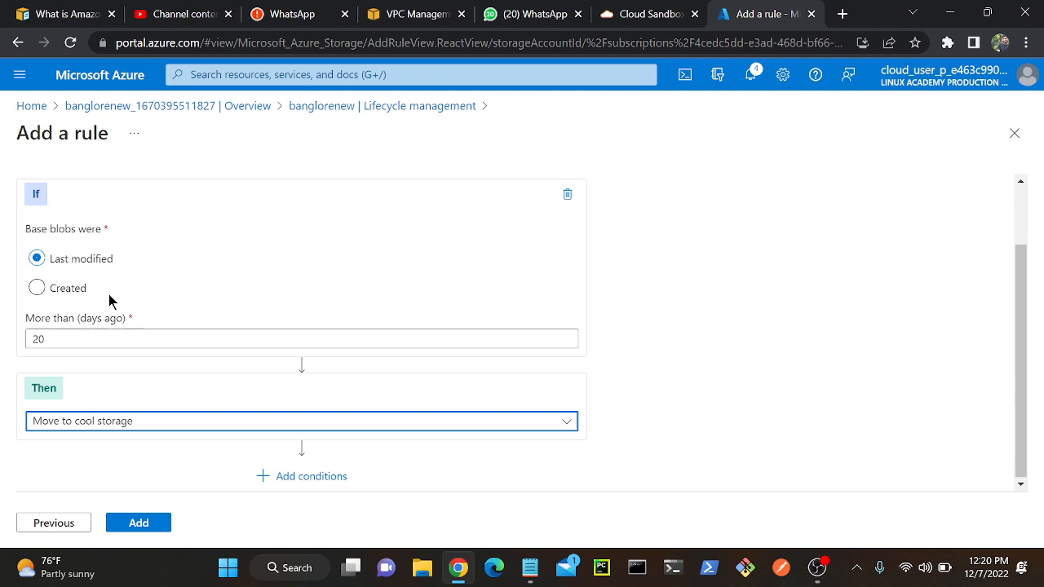
mouse_move(281, 263)
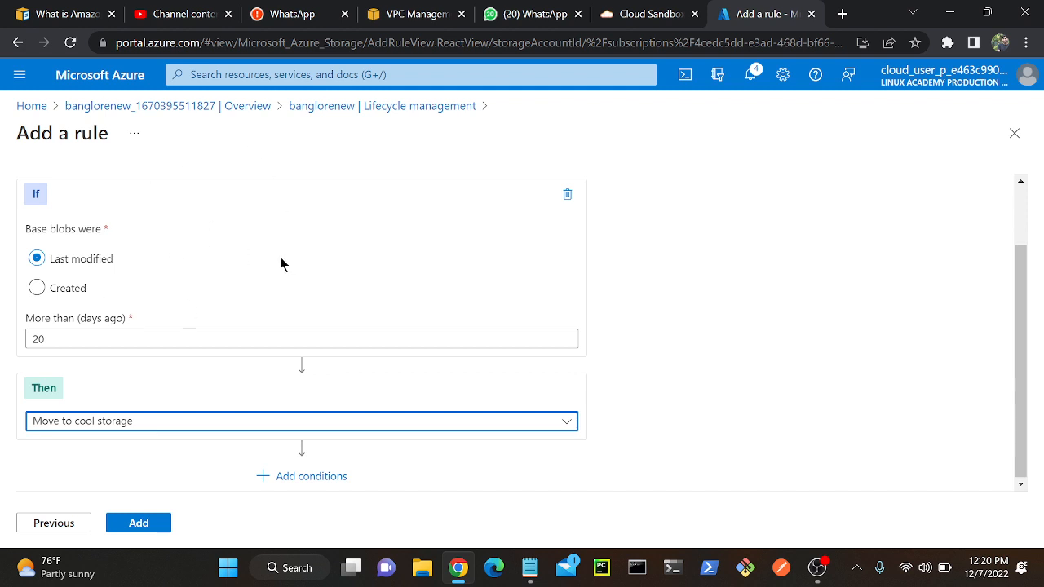
mouse_move(151, 373)
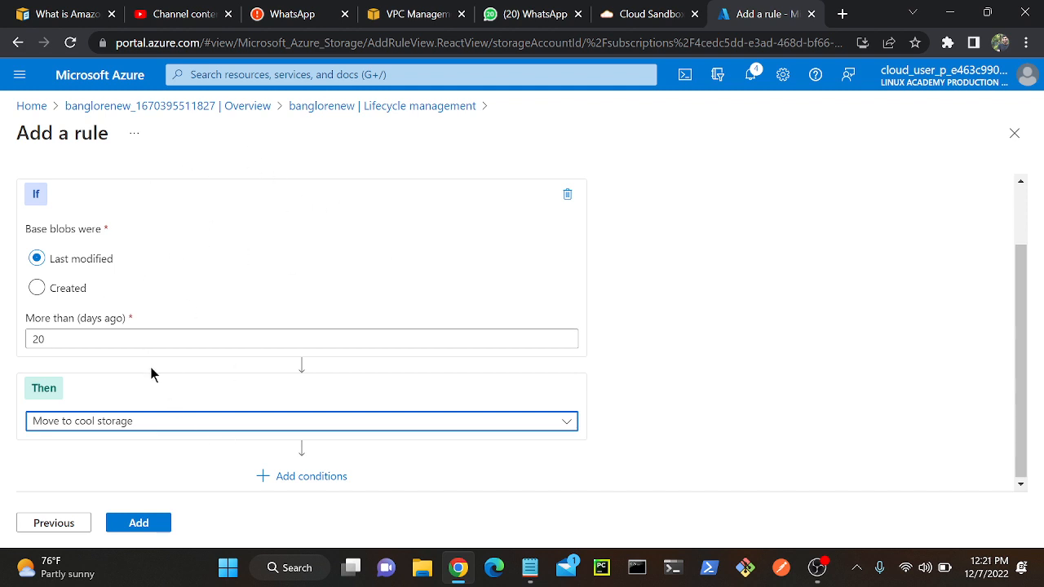
mouse_move(155, 431)
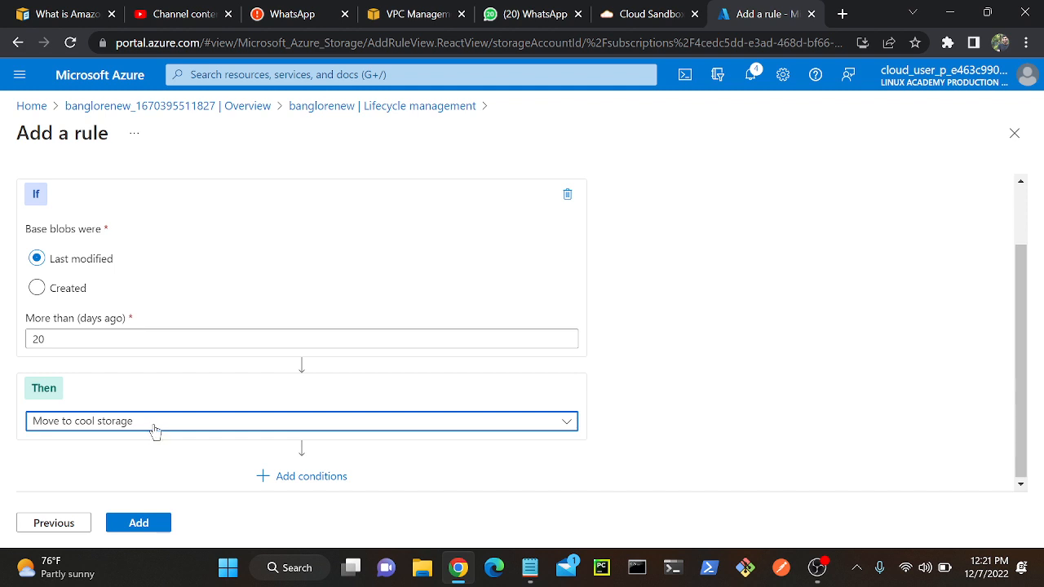
click(310, 476)
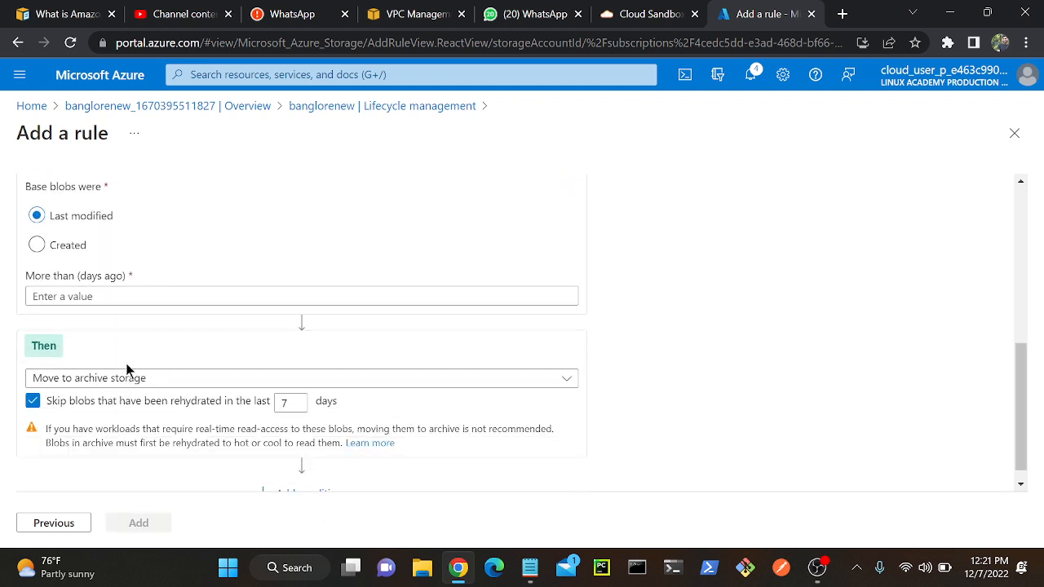
Set the second condition to move blobs older than 50 days to archive storage
click(301, 296)
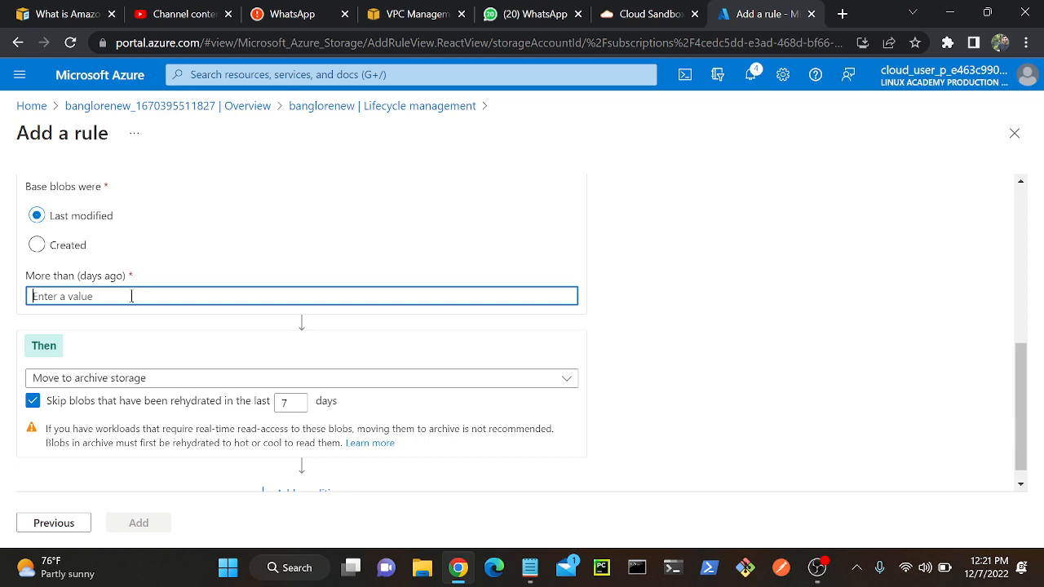
click(301, 378)
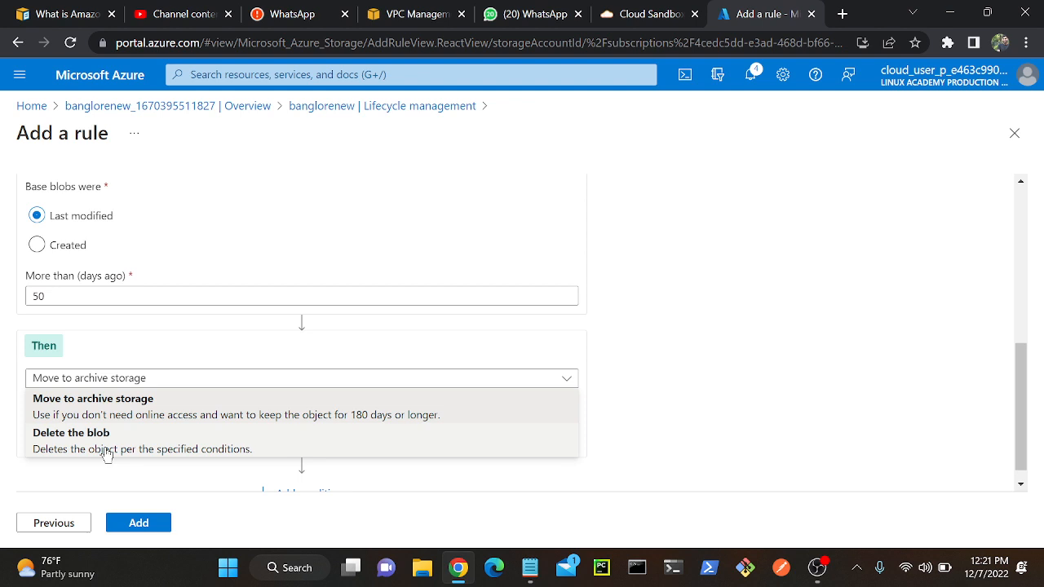
click(71, 432)
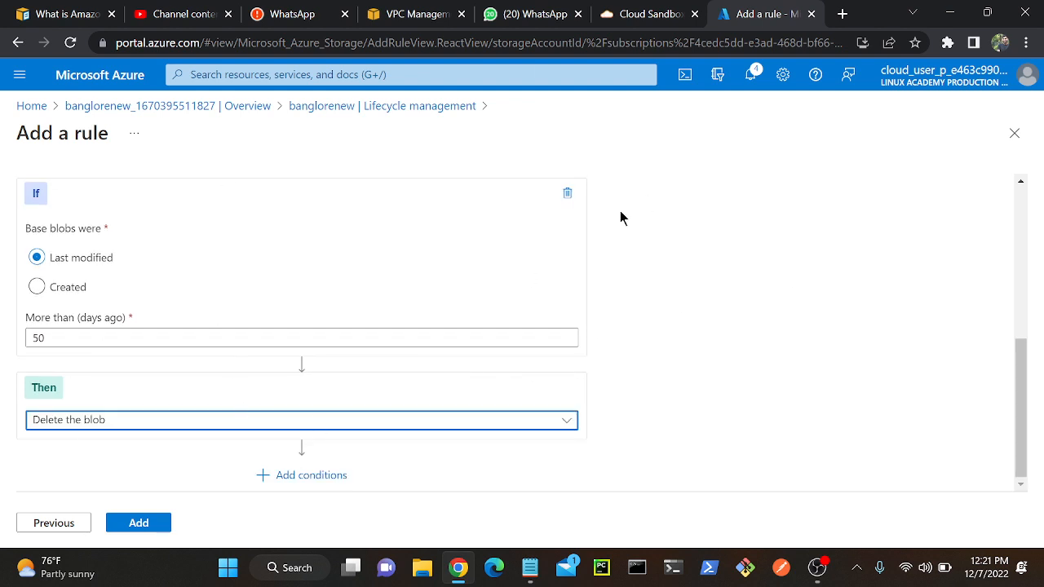
mouse_move(418, 311)
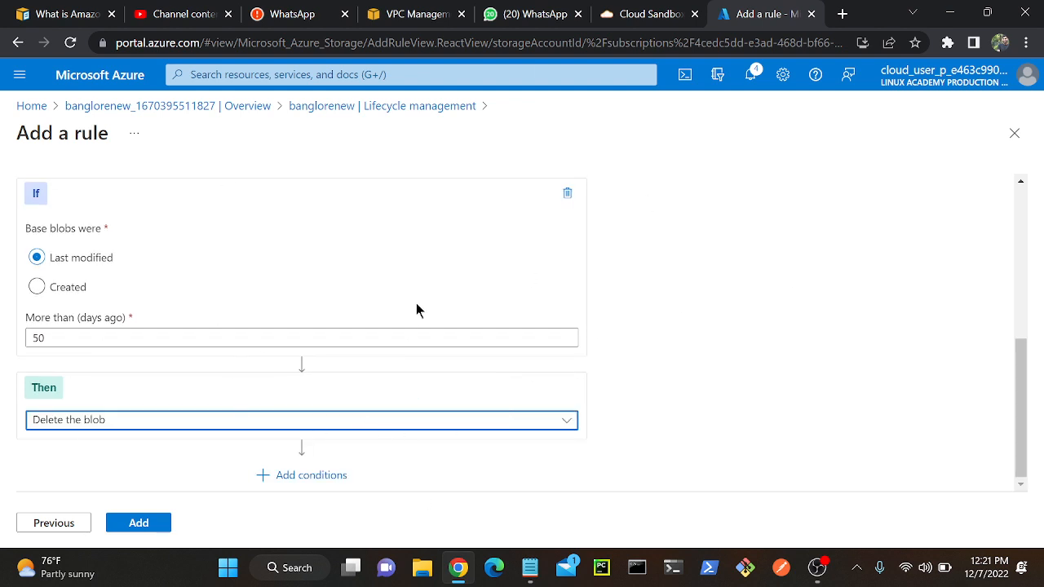
mouse_move(206, 461)
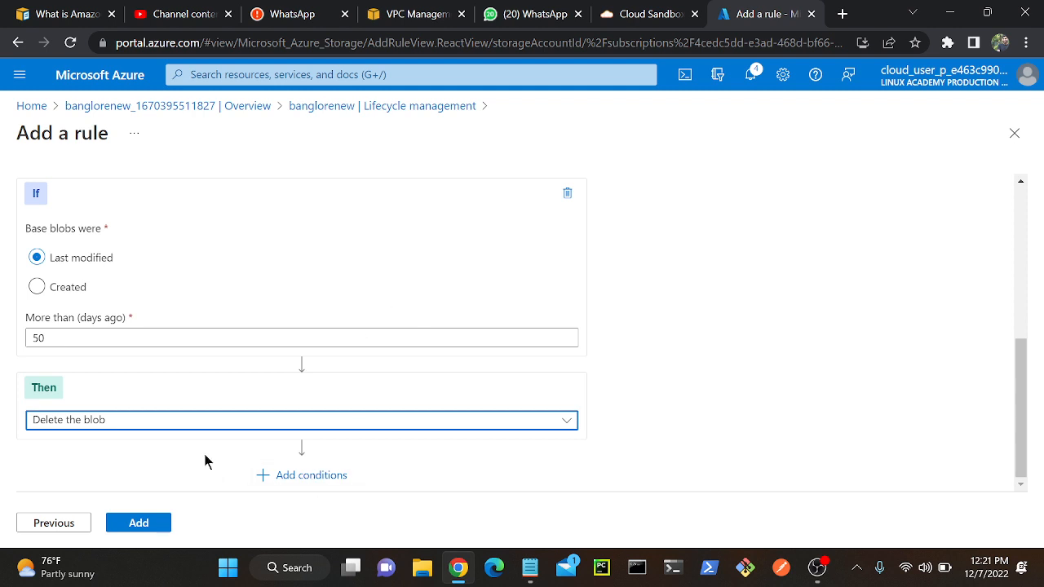
click(302, 419)
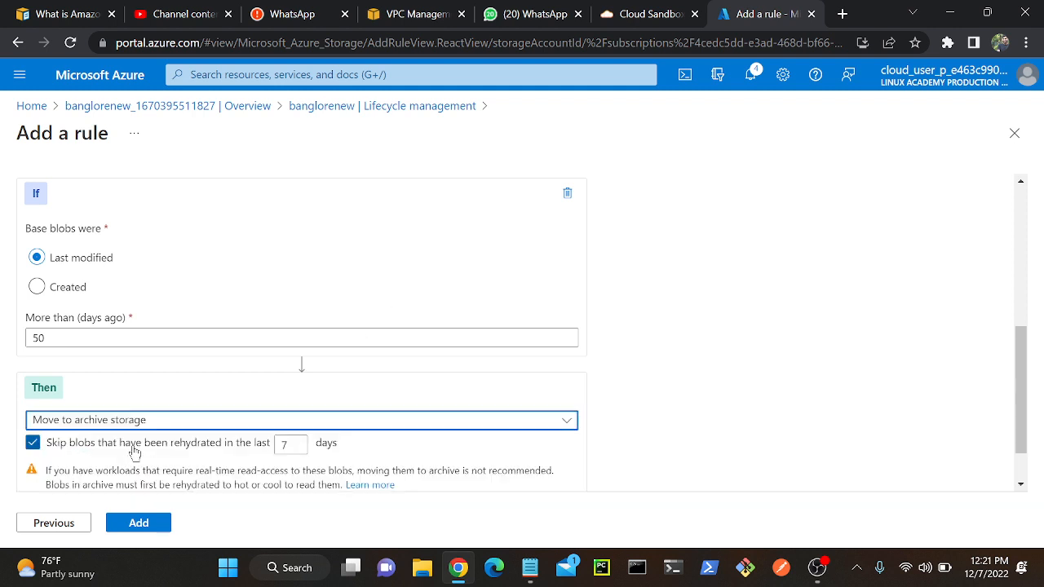
mouse_move(183, 430)
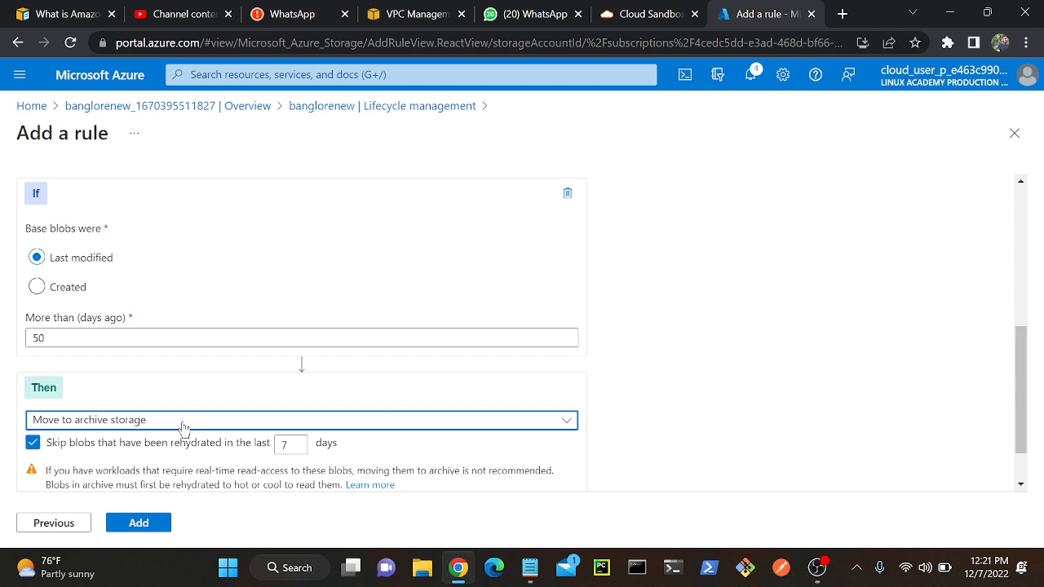
mouse_move(137, 522)
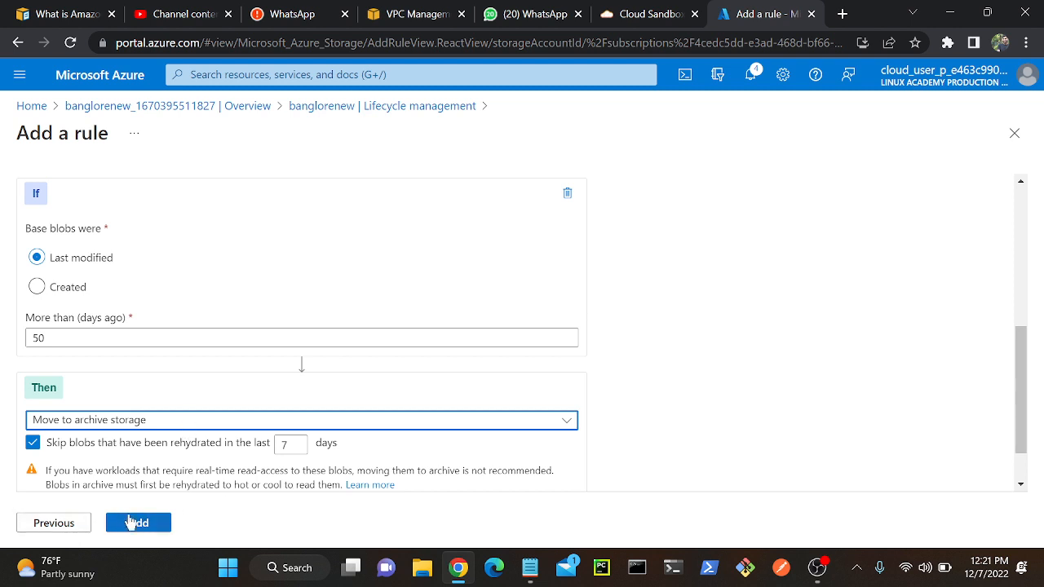
Add rule-1 so it appears enabled in banglorenew's lifecycle management list
click(138, 522)
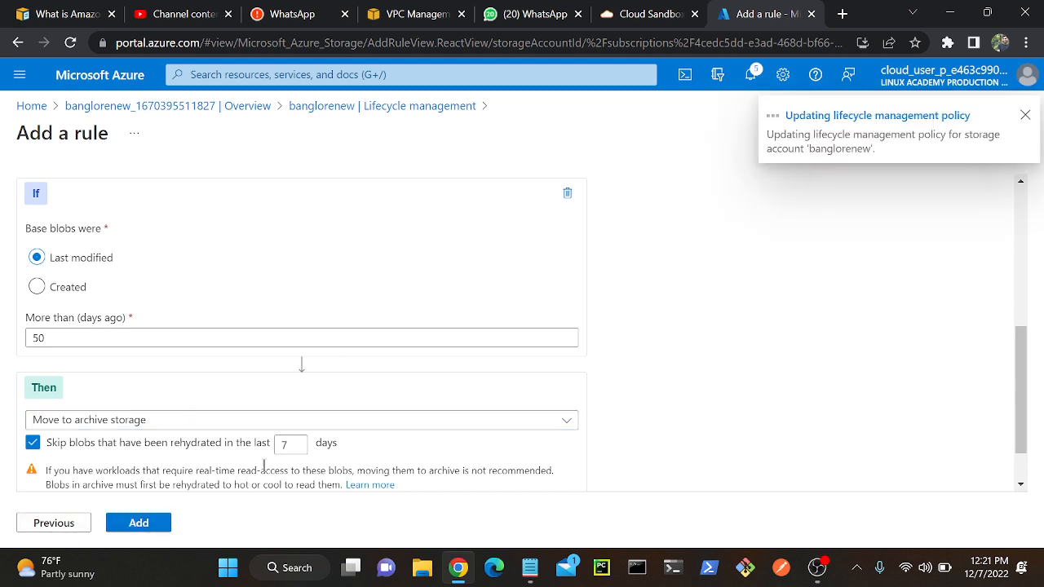
click(138, 522)
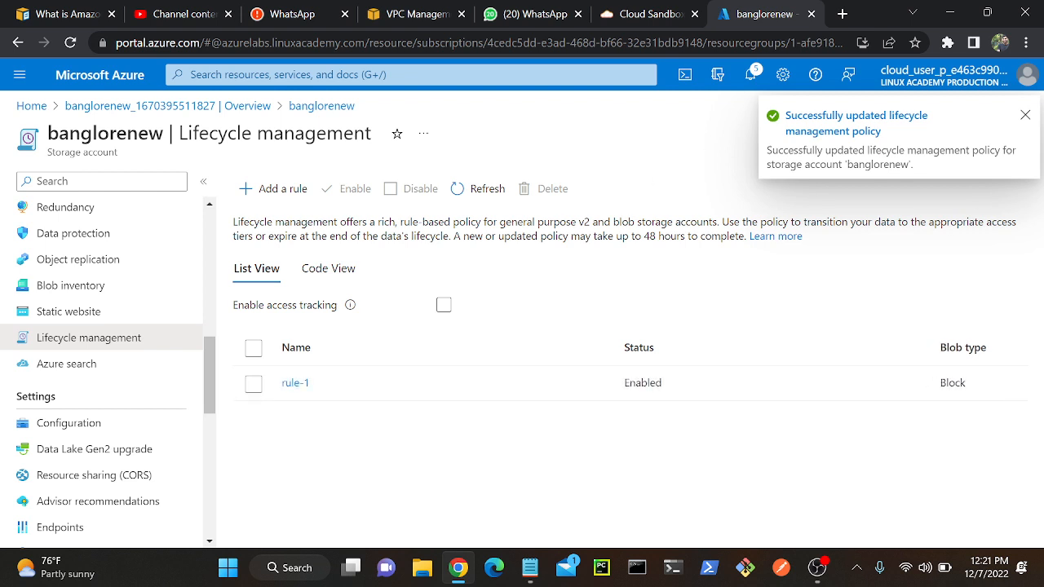
mouse_move(194, 371)
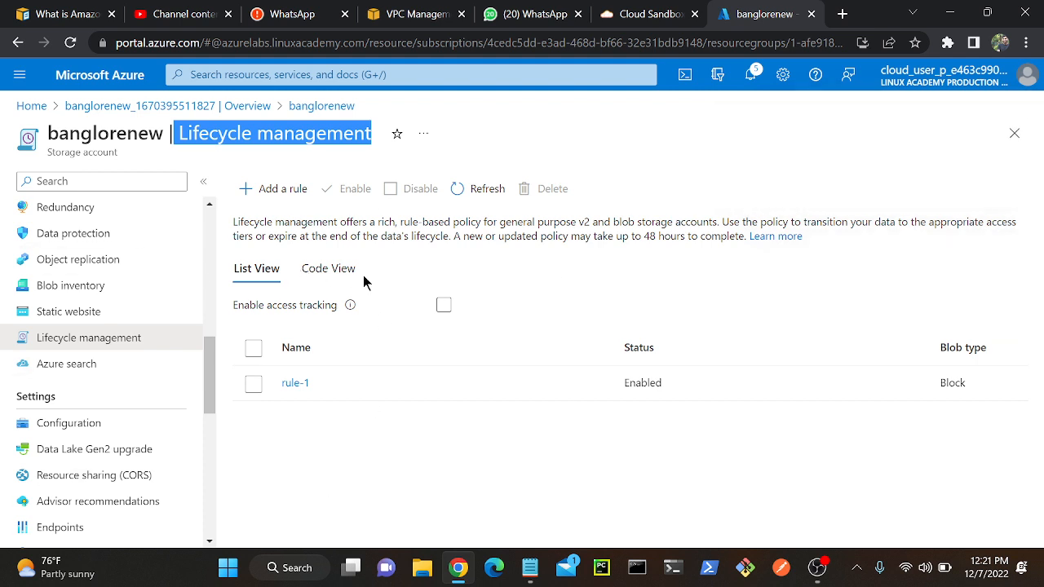
mouse_move(379, 433)
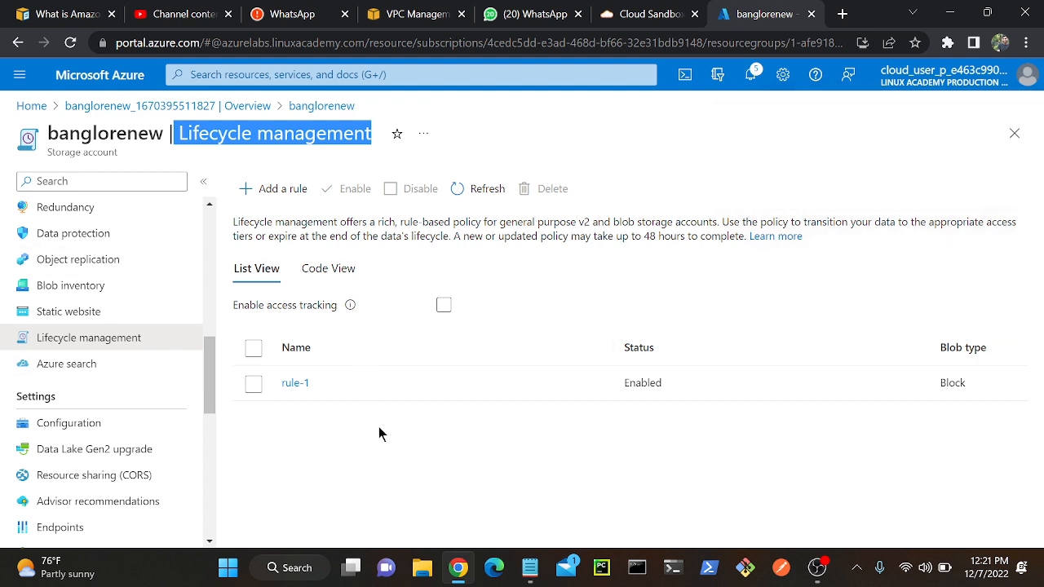